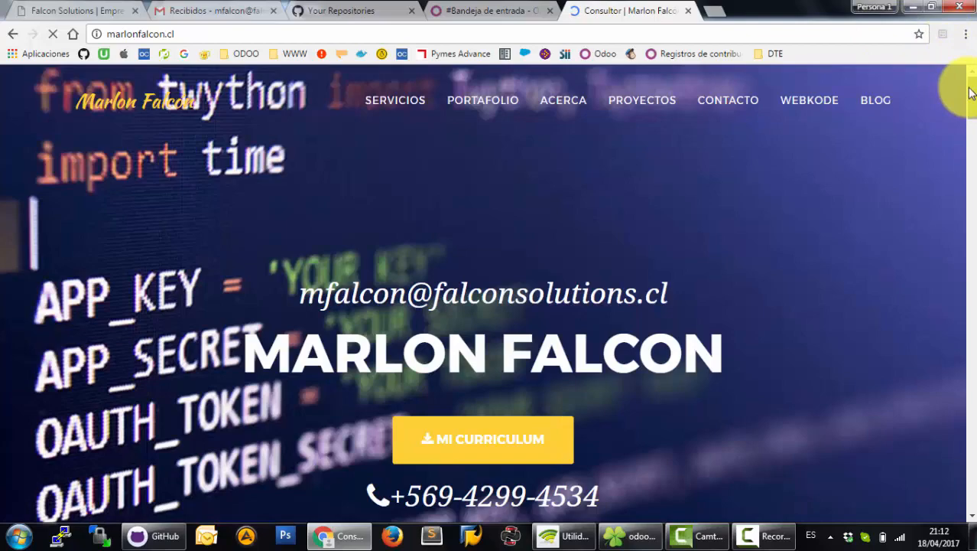
Open the odoo-constructor-module repository from the GitHub list and scroll to its README.
scroll(down, 3)
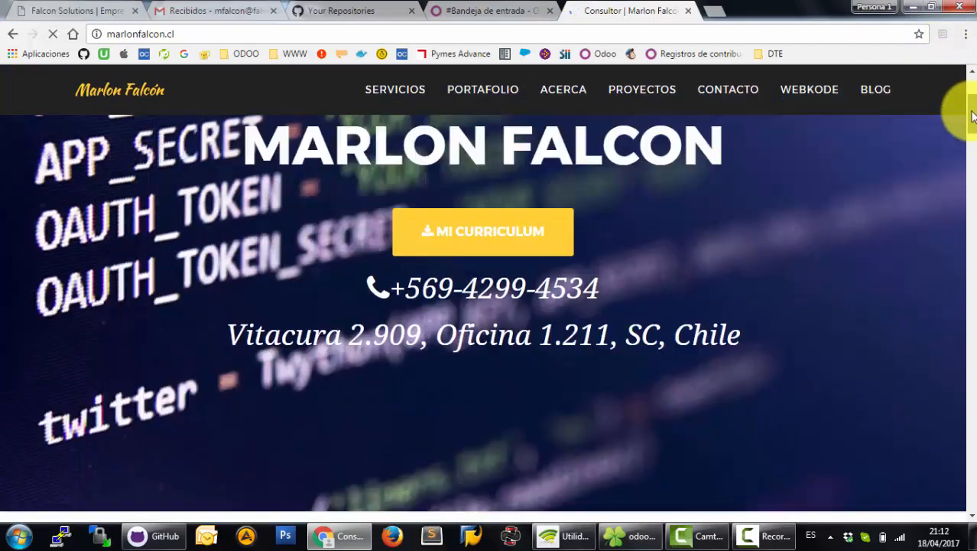
scroll(down, 3)
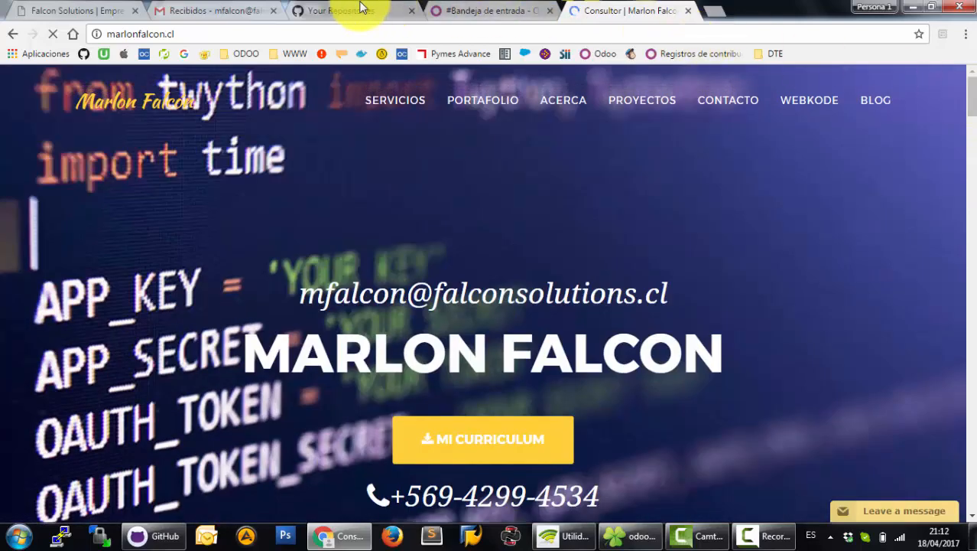
click(336, 10)
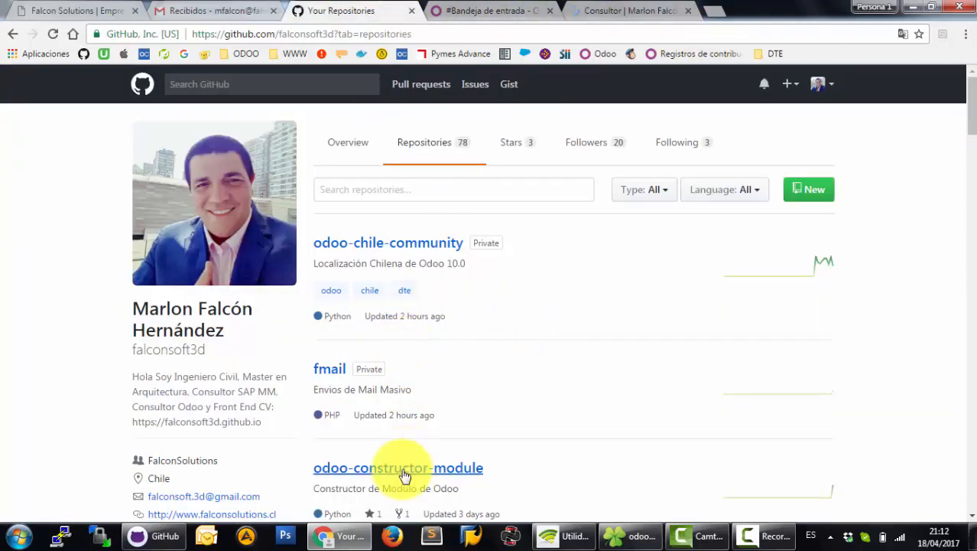
click(398, 468)
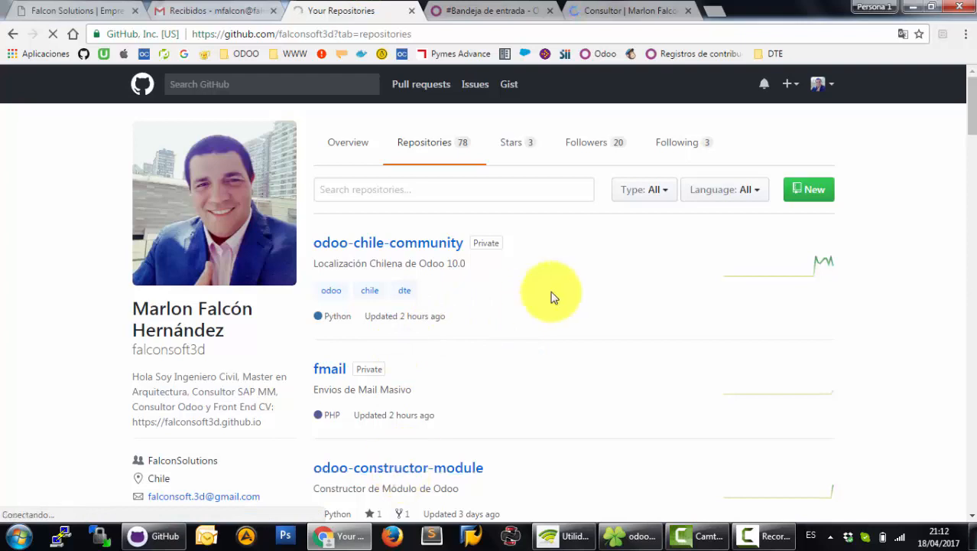
click(396, 468)
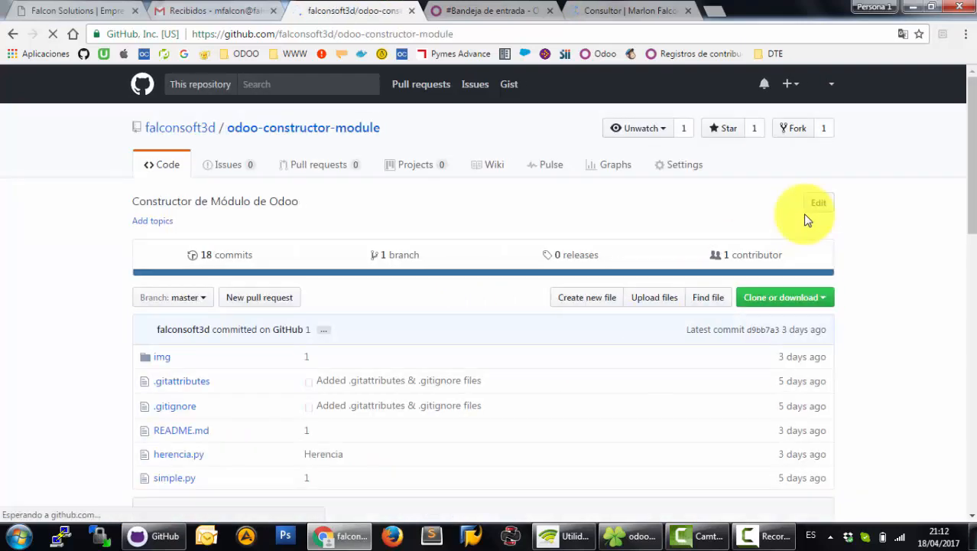
scroll(down, 3)
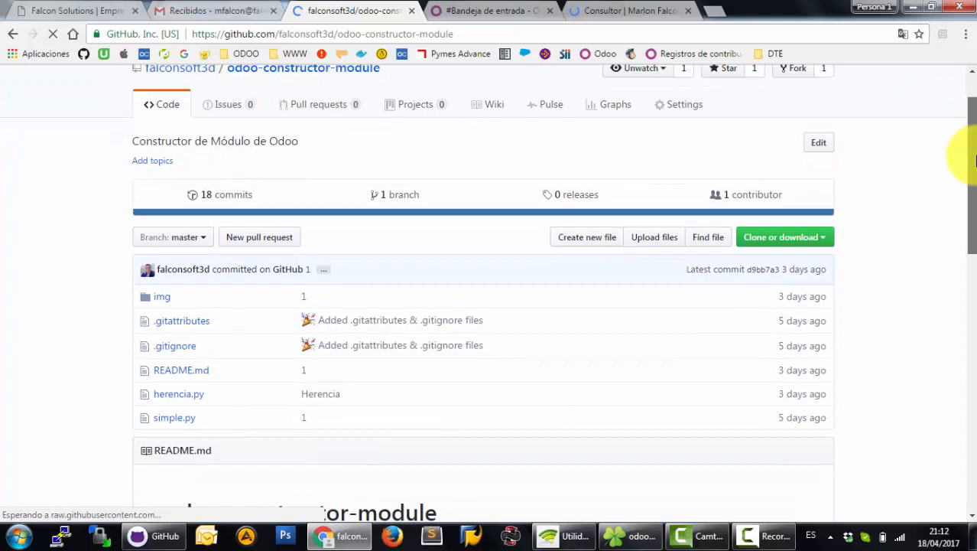
scroll(down, 3)
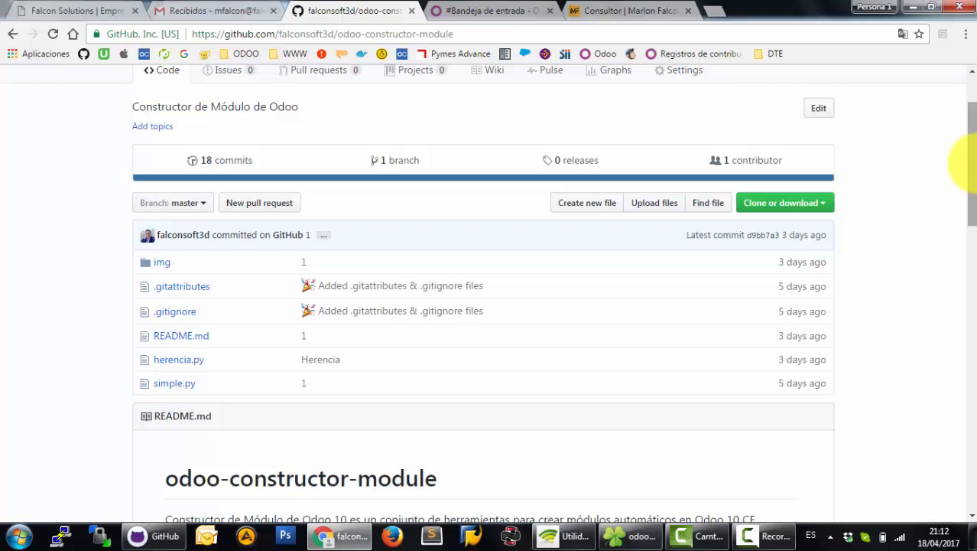
mouse_move(814, 280)
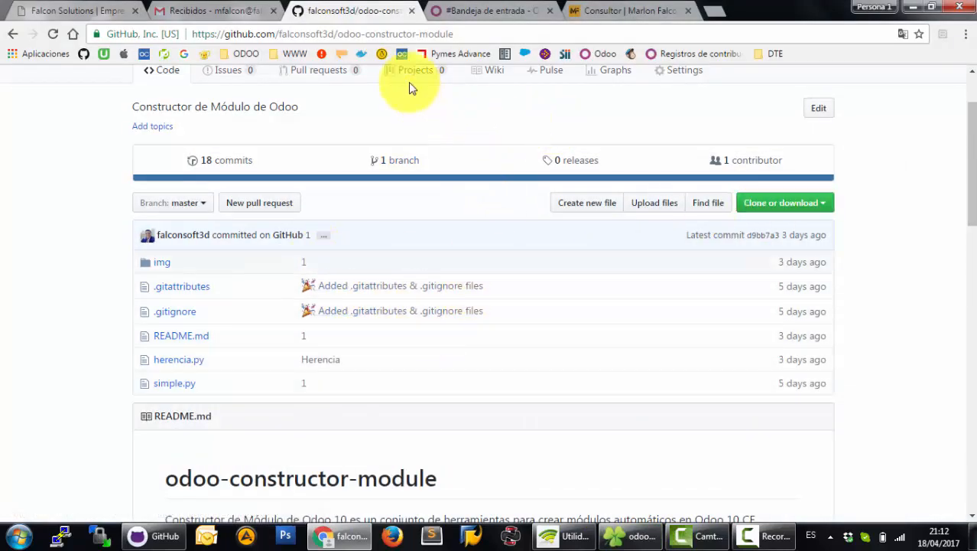
mouse_move(252, 70)
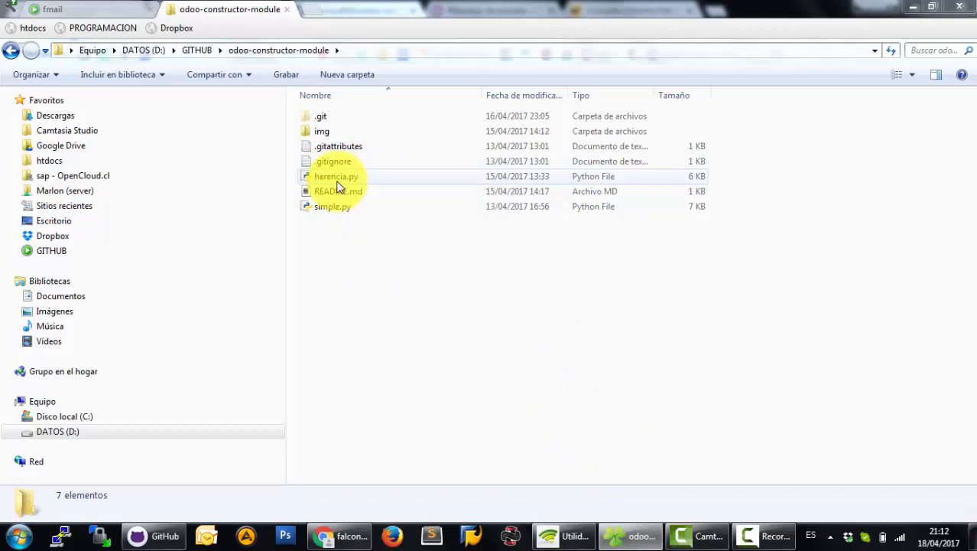
mouse_move(382, 217)
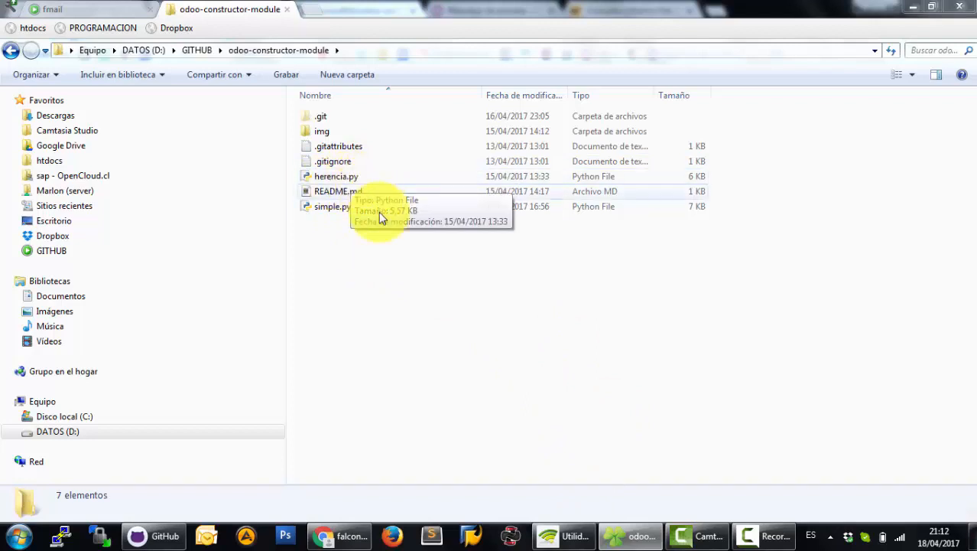
Launch a command prompt from the Start menu next to the module folder.
click(15, 529)
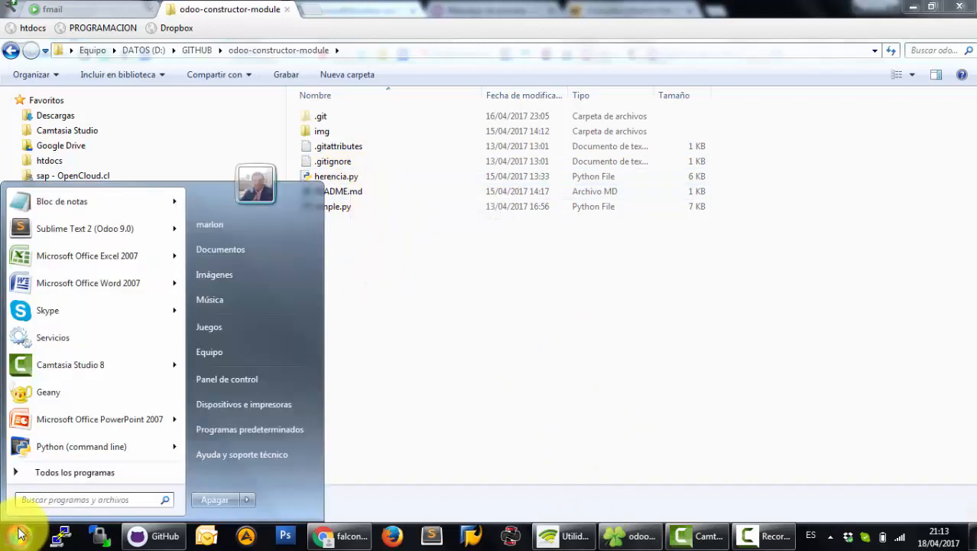
click(84, 498)
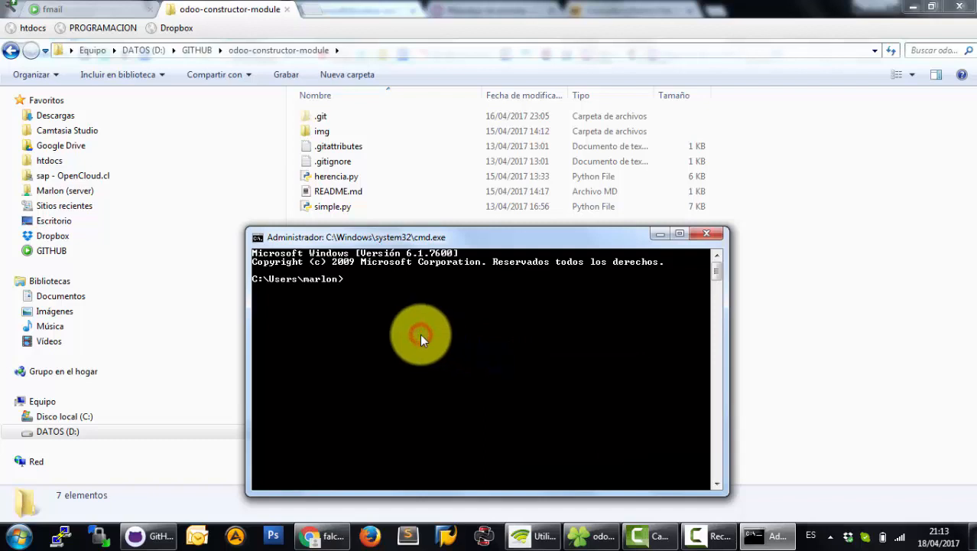
Change directory to the pasted odoo-constructor-module path and run python simple.py.
right_click(420, 337)
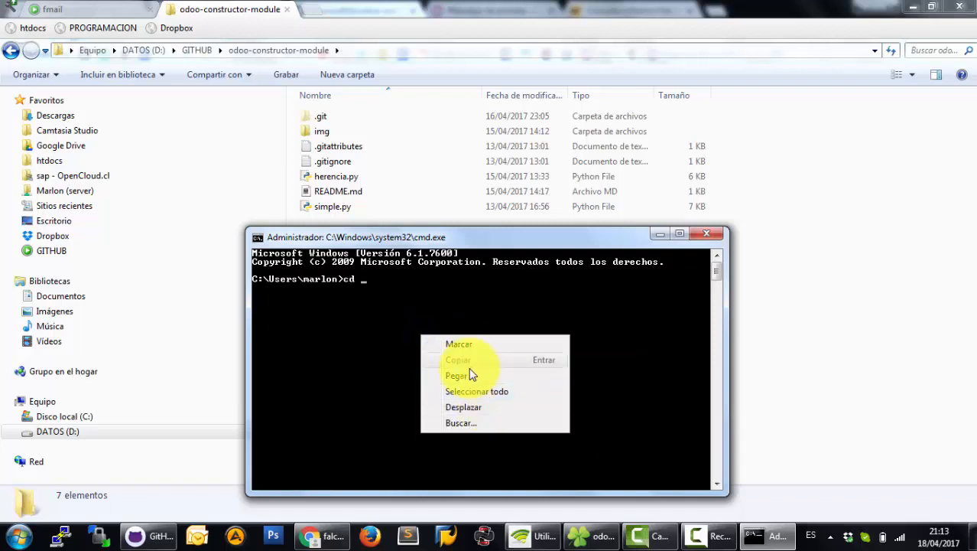
click(457, 375)
text(d:)
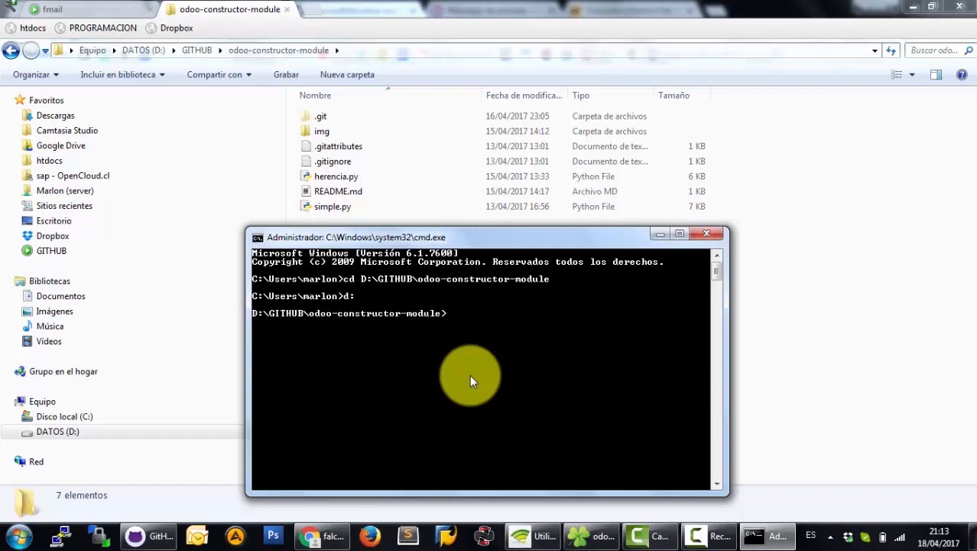
text(py)
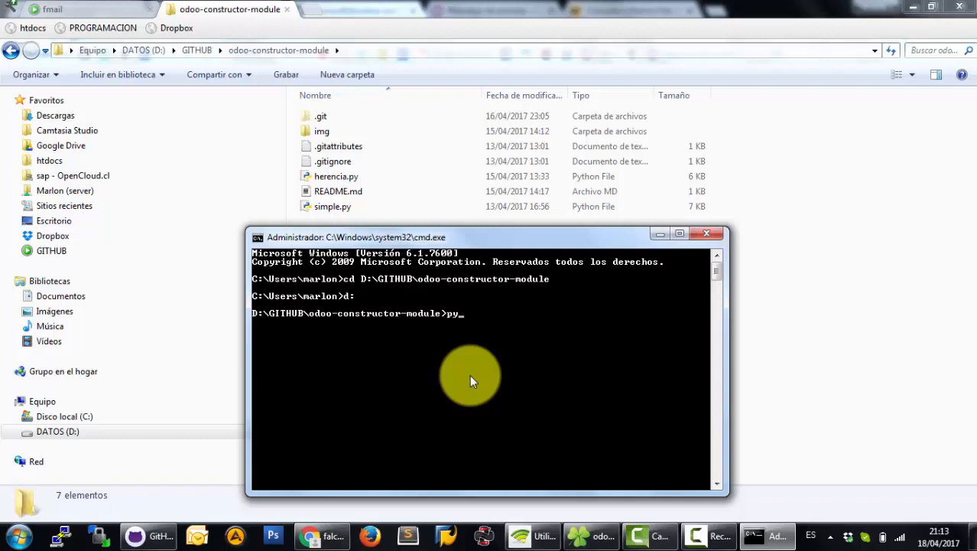
text(tho)
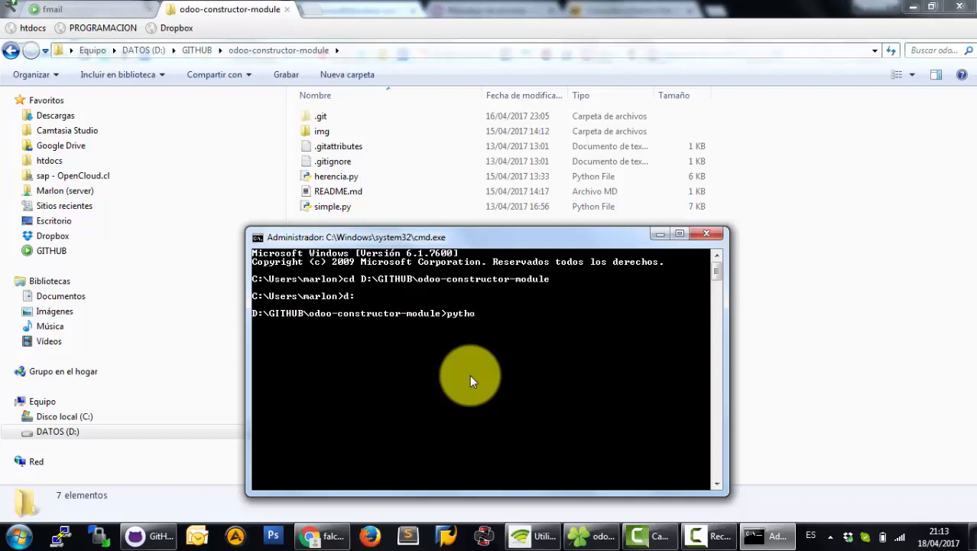
text(n simple.py)
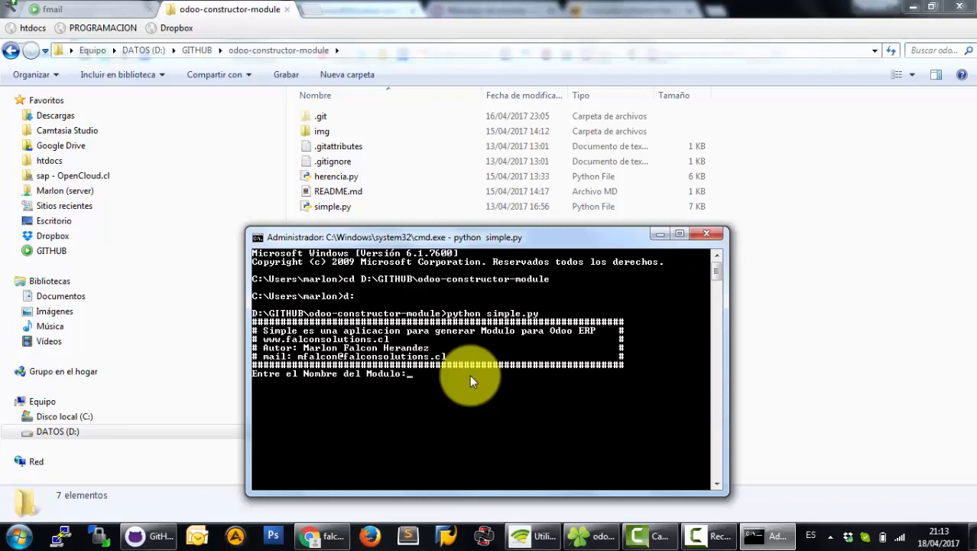
Answer simple.py prompts: module dog, fields name (Char) and Color (Char).
text(dog)
text(2)
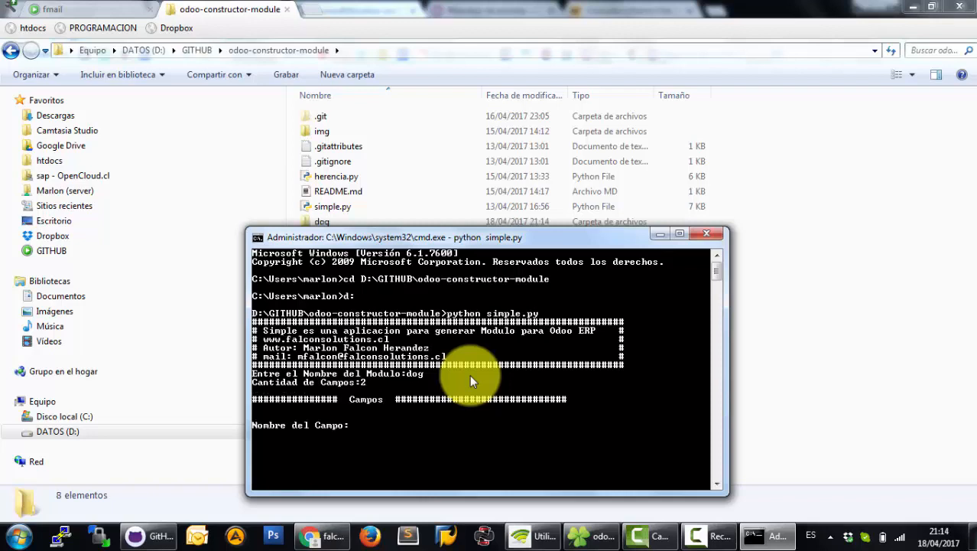
text(name)
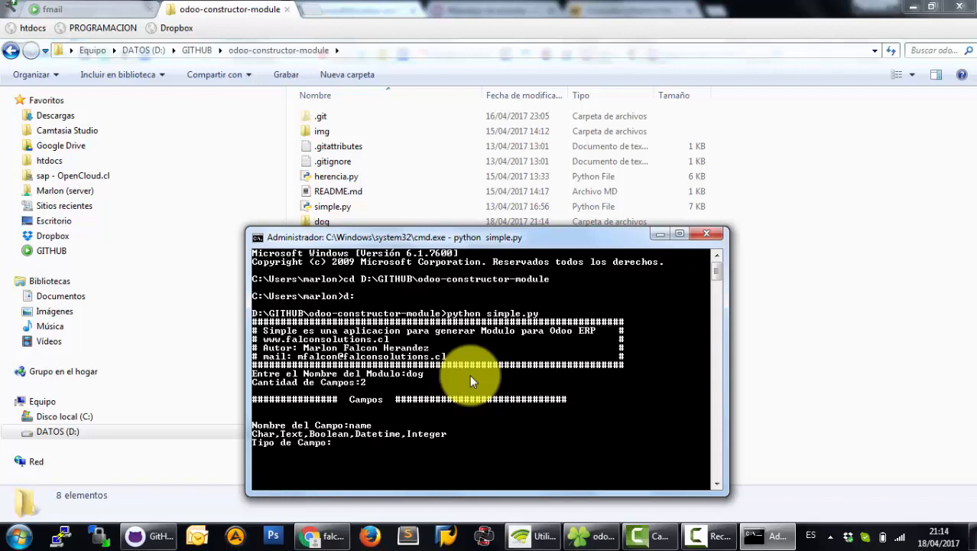
text(Char)
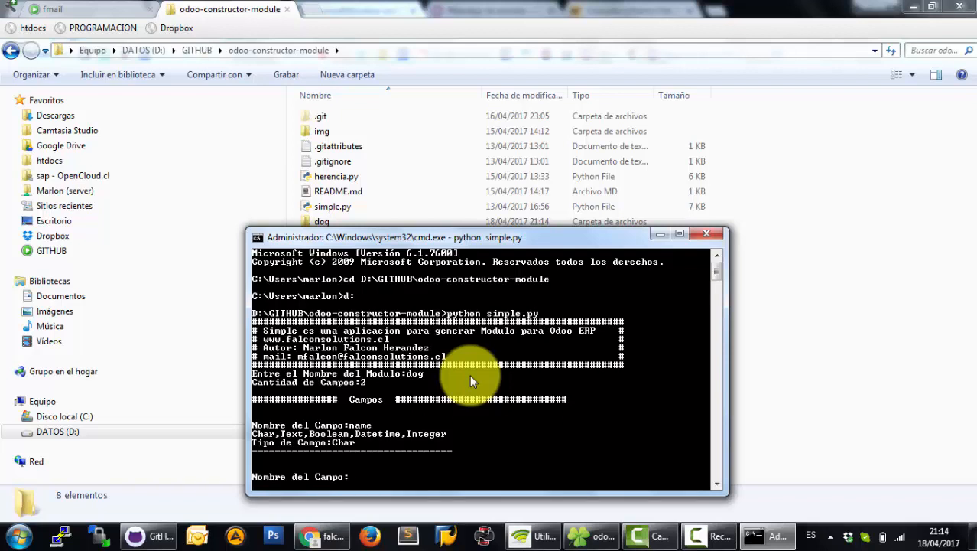
text(Color)
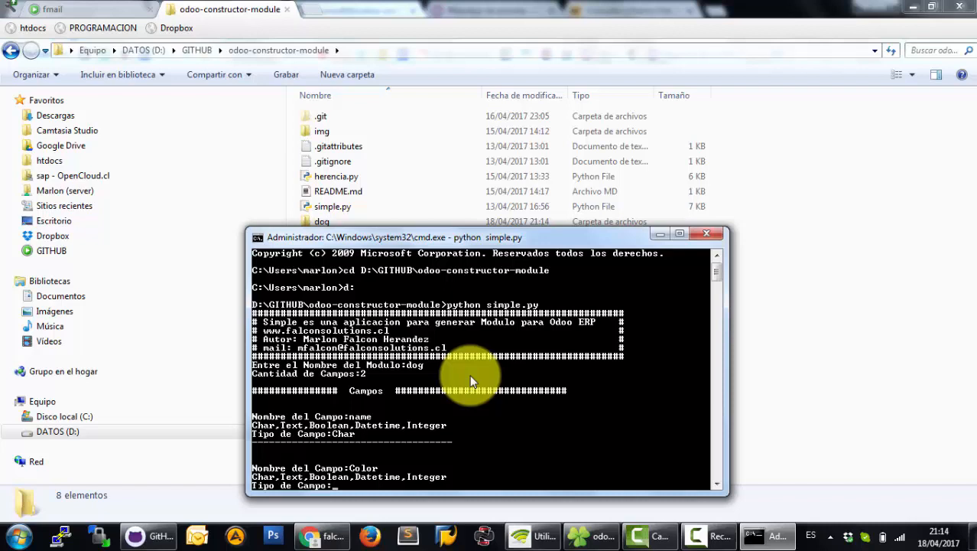
text(Char)
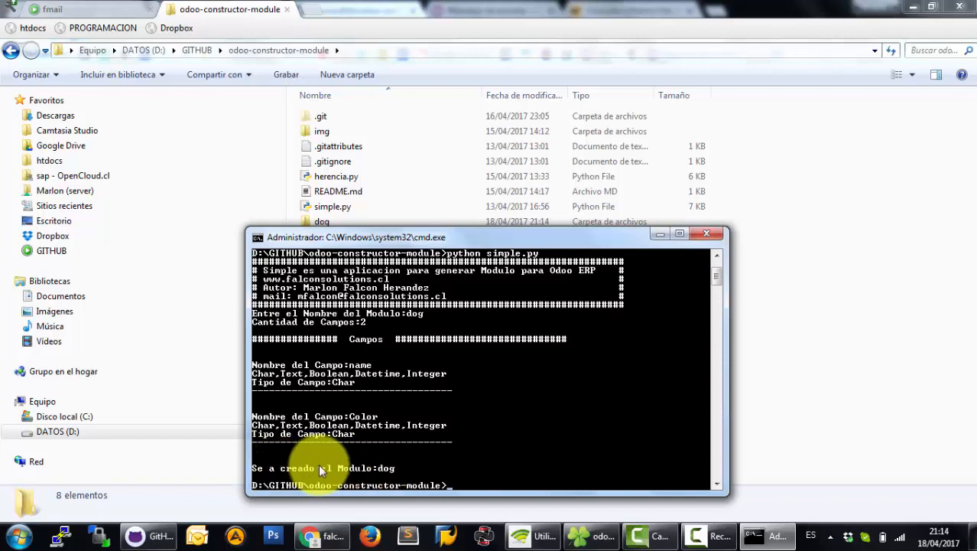
mouse_move(282, 471)
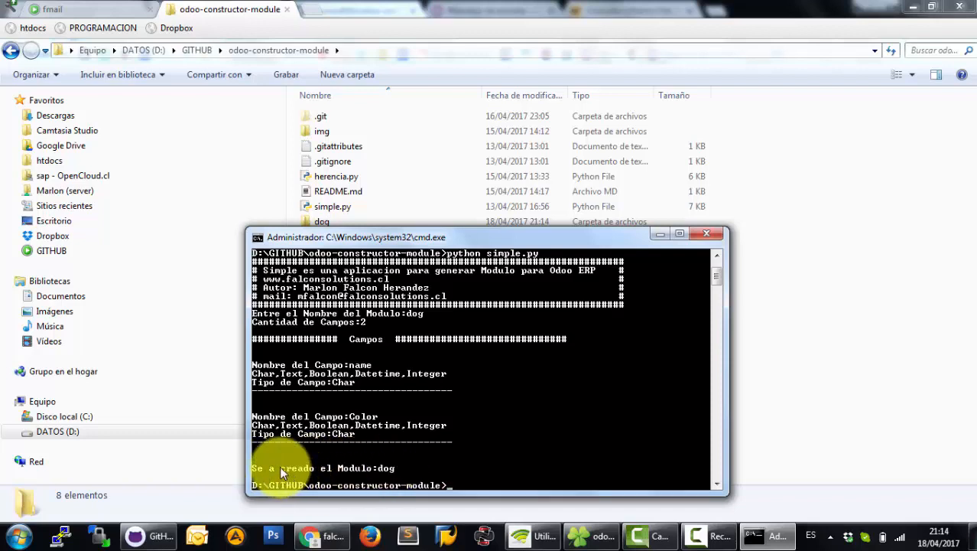
mouse_move(361, 481)
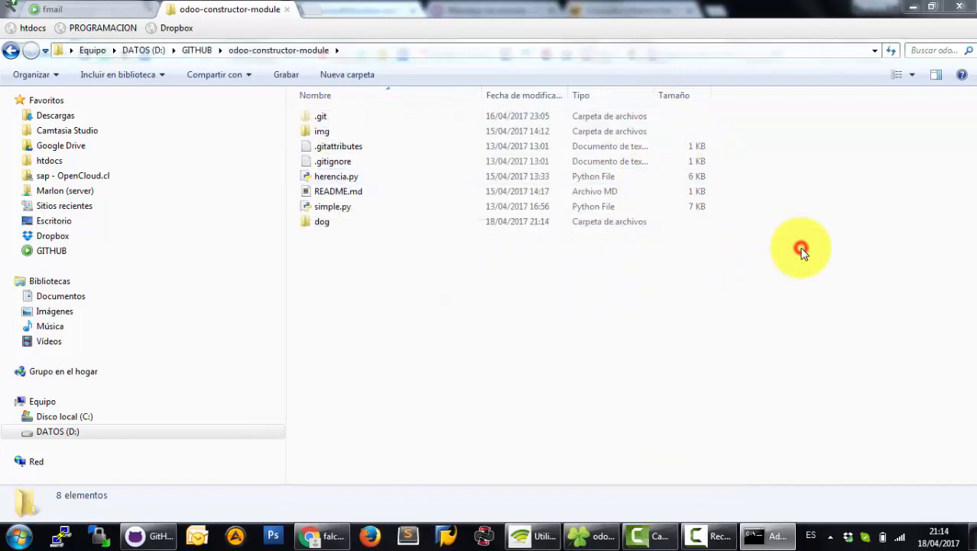
Browse from the drives overview on C: into the Odoo 10.0 server addons folder for the dog module.
click(321, 220)
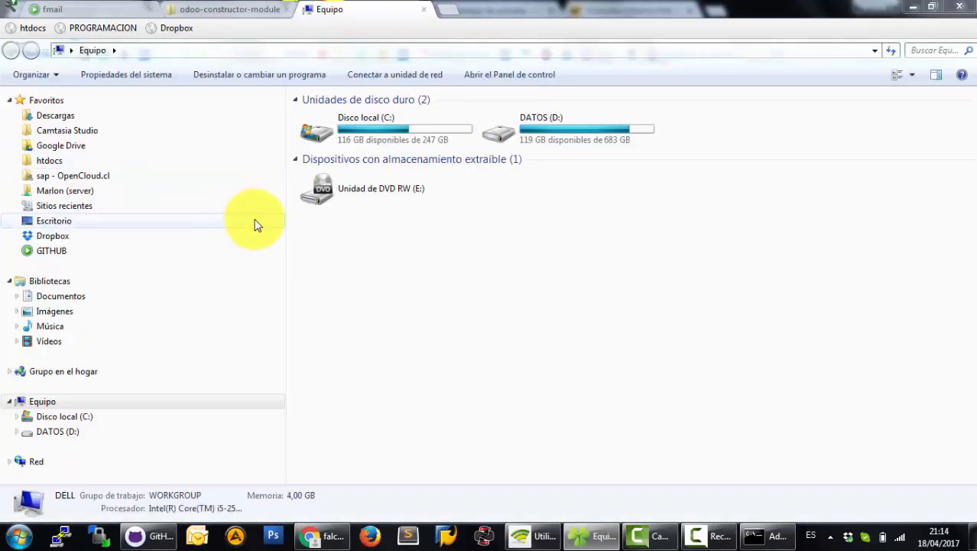
mouse_move(123, 130)
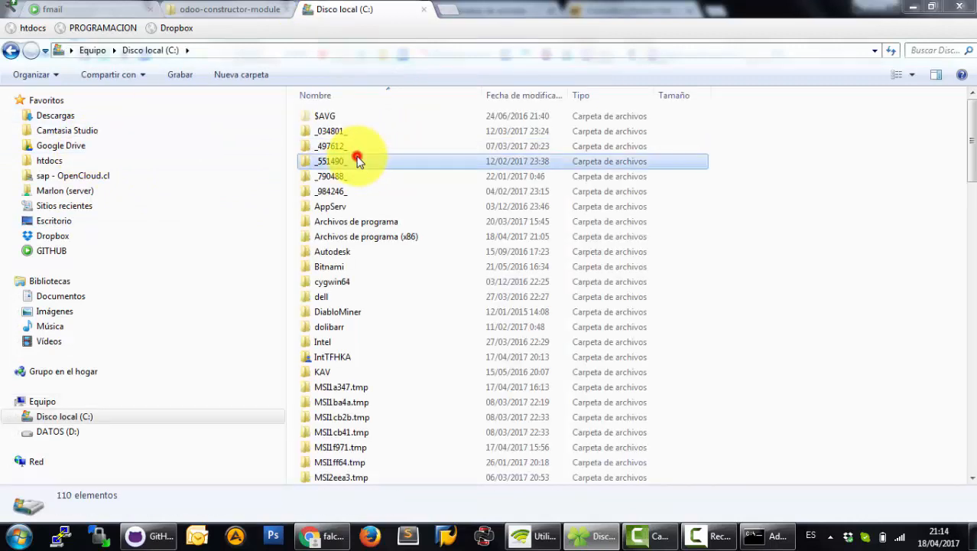
click(330, 161)
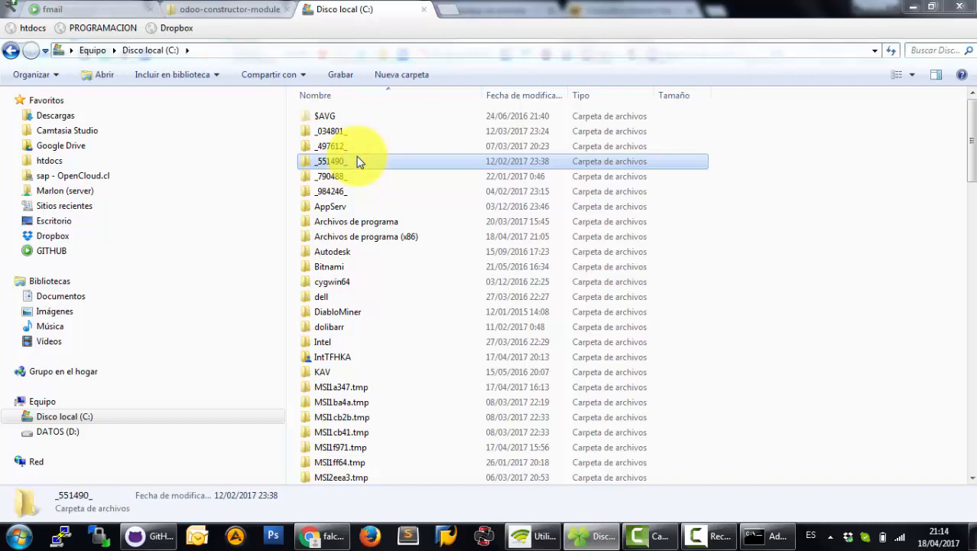
double_click(367, 236)
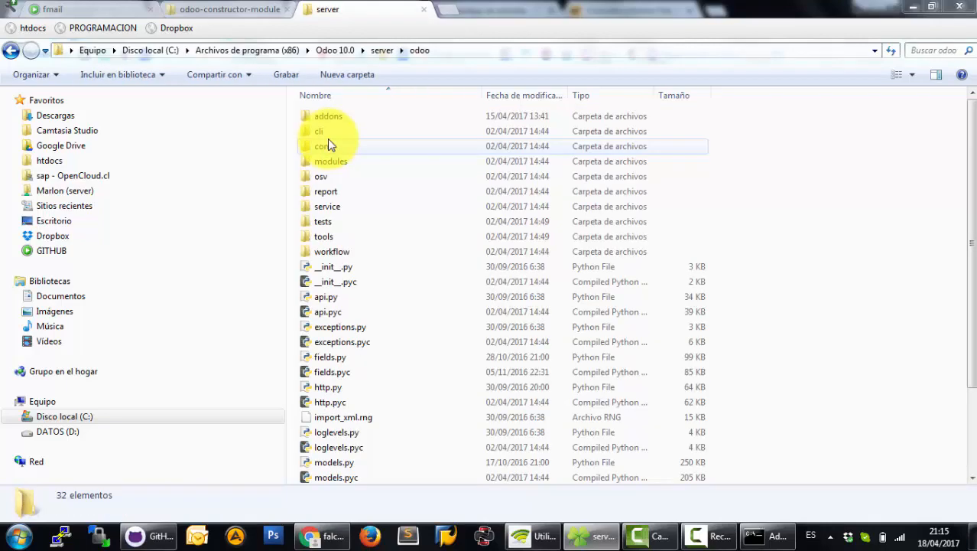
double_click(327, 116)
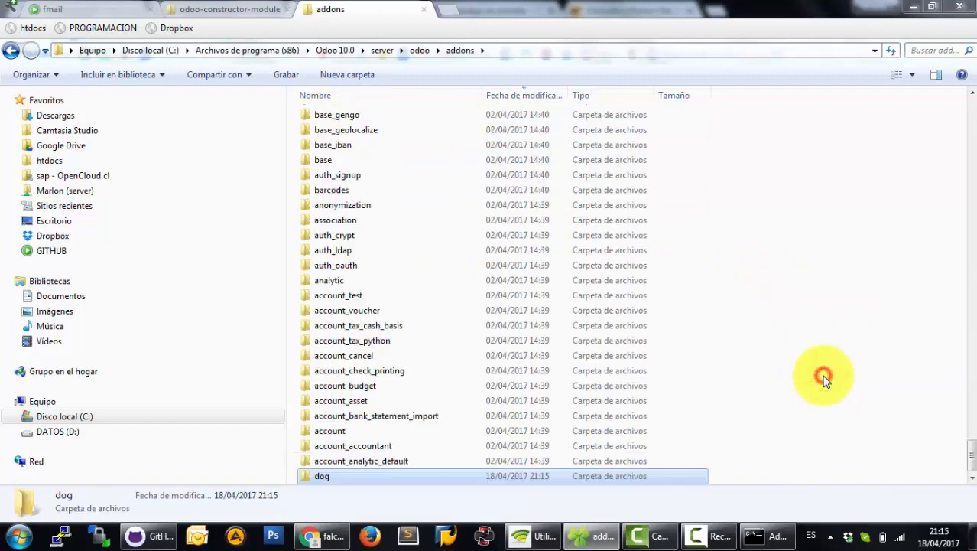
scroll(down, 3)
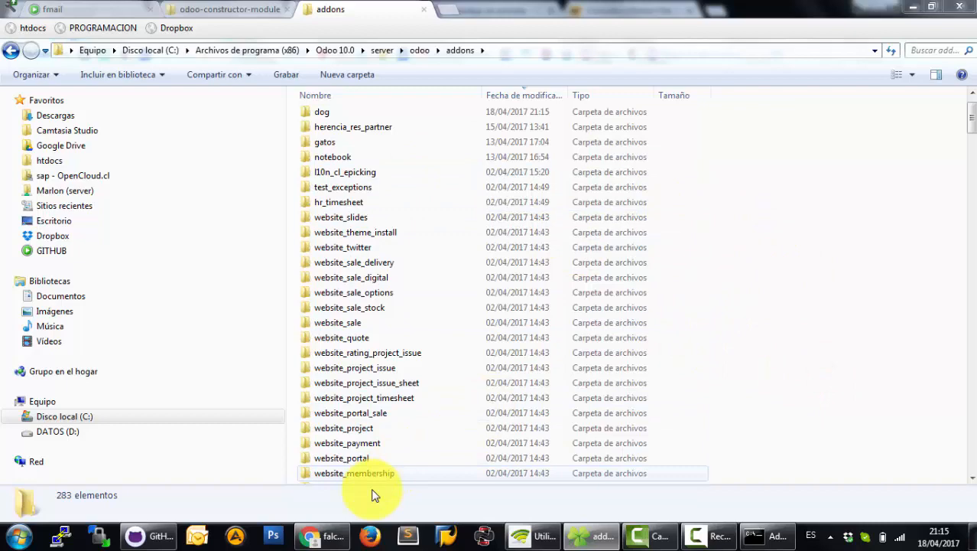
click(13, 535)
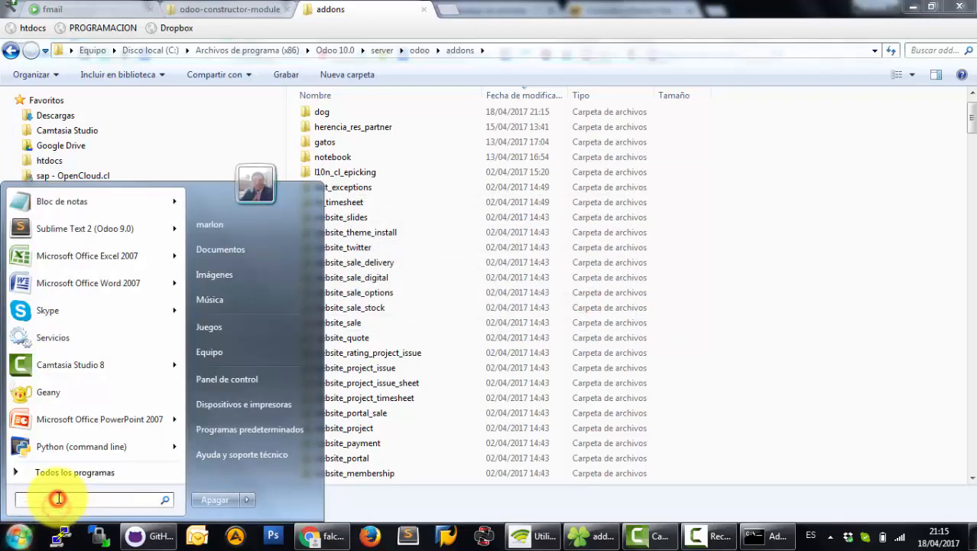
Find Servicios, restart the odoo-server-10.0 service, and return to the browser.
text(serv)
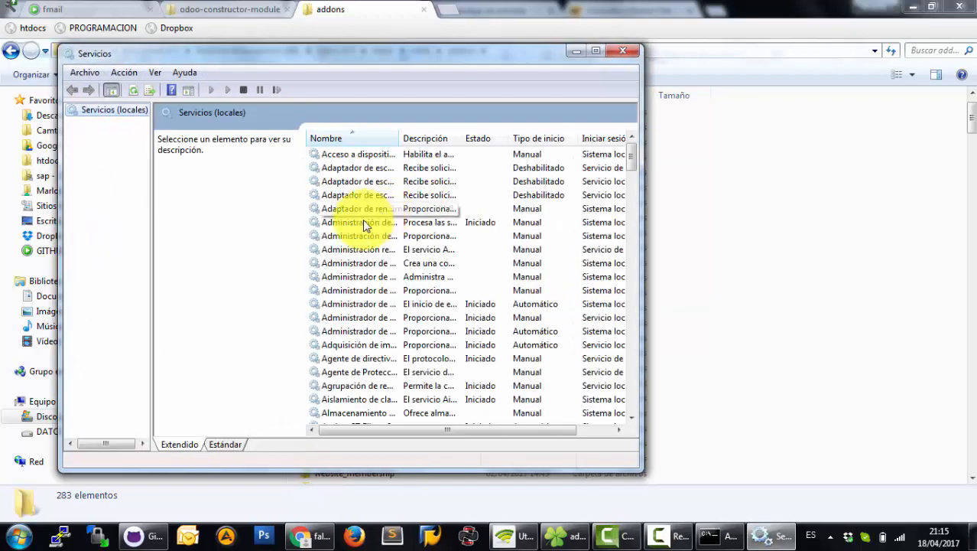
click(358, 222)
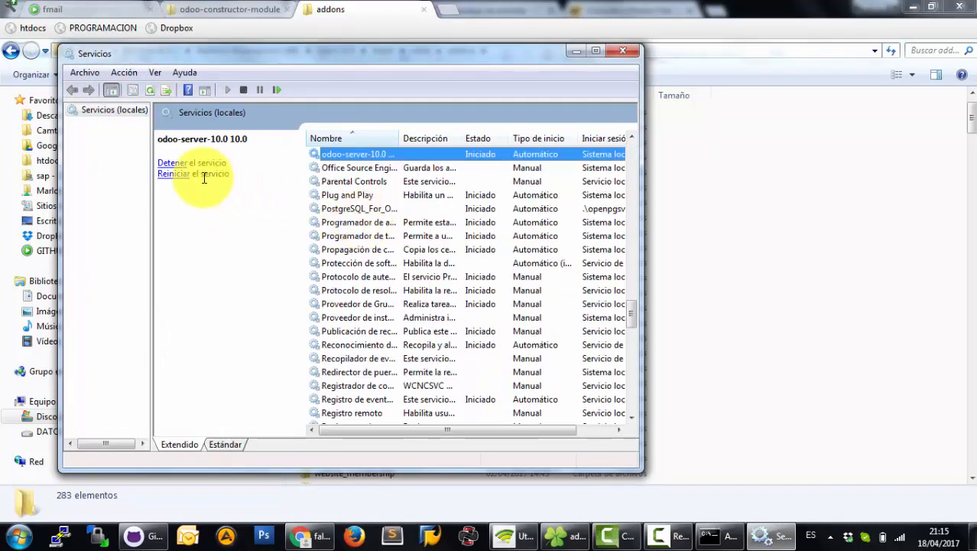
click(171, 162)
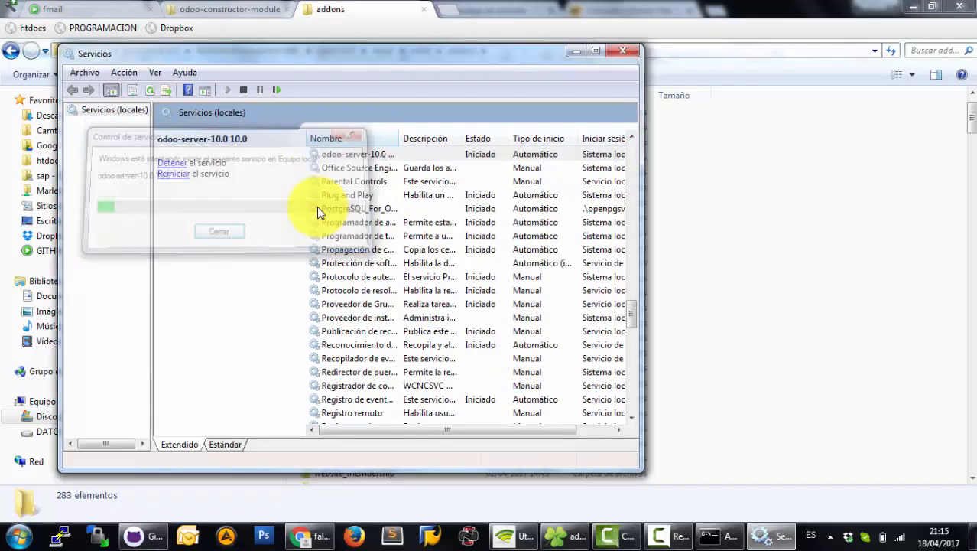
click(306, 536)
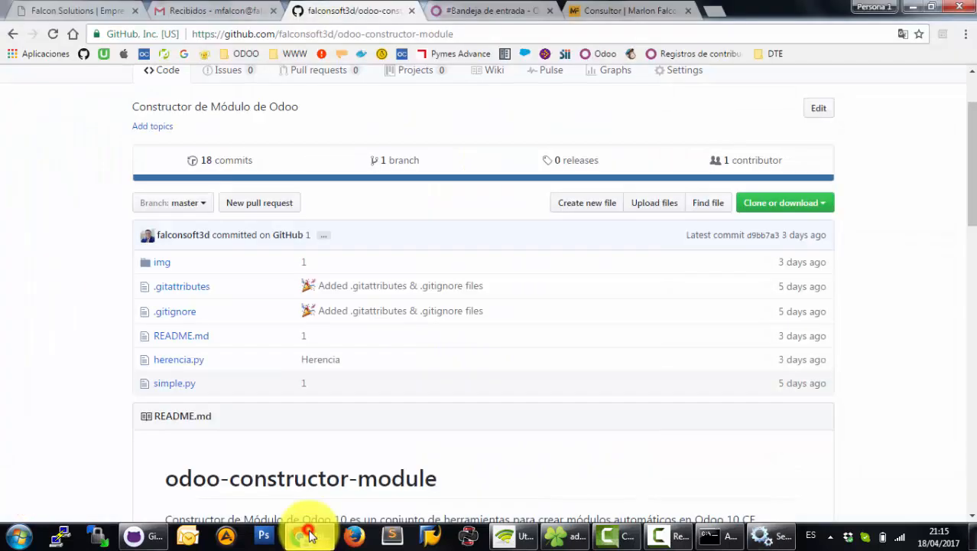
Go to the Odoo page and reach the general Settings dashboard via Apps.
click(489, 10)
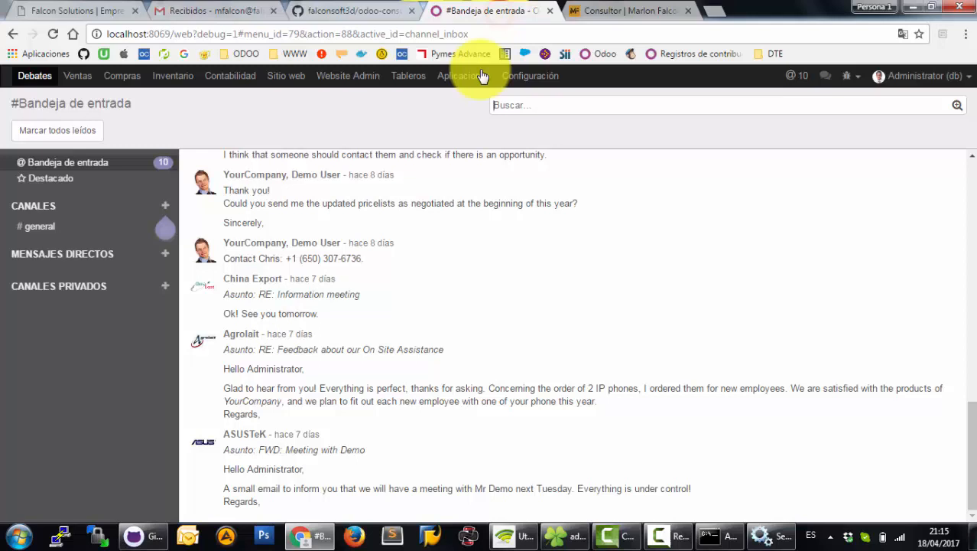
click(456, 75)
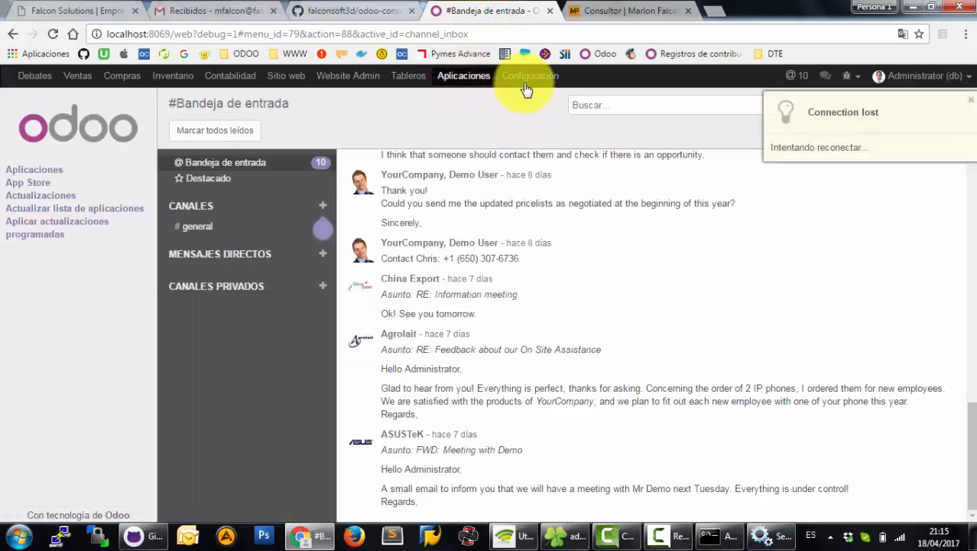
click(531, 76)
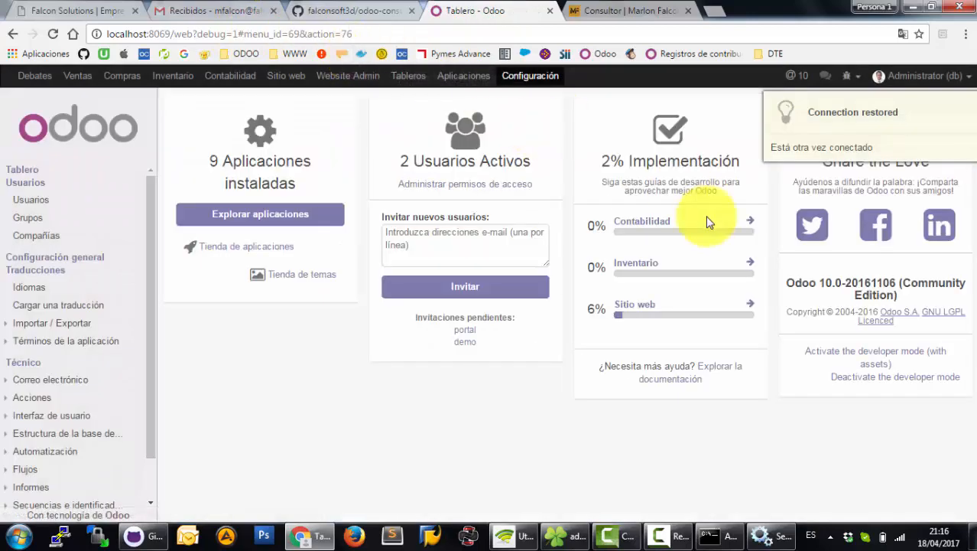
Activate developer mode with assets, retrying after the server reconnects.
click(869, 350)
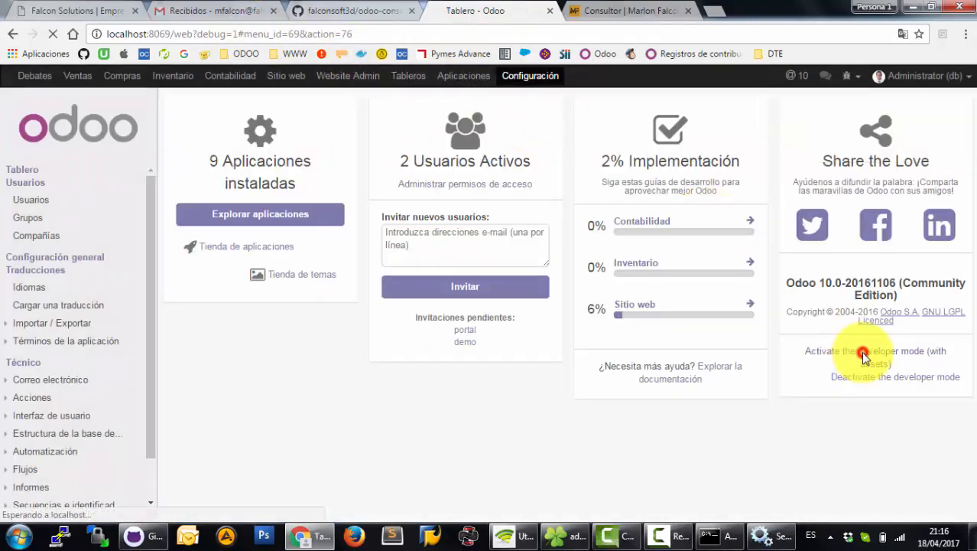
click(859, 355)
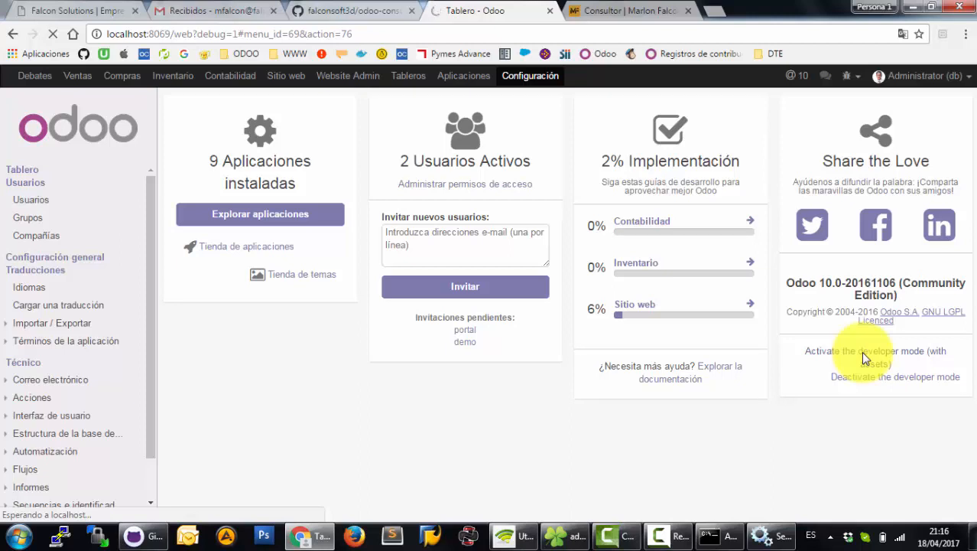
click(875, 357)
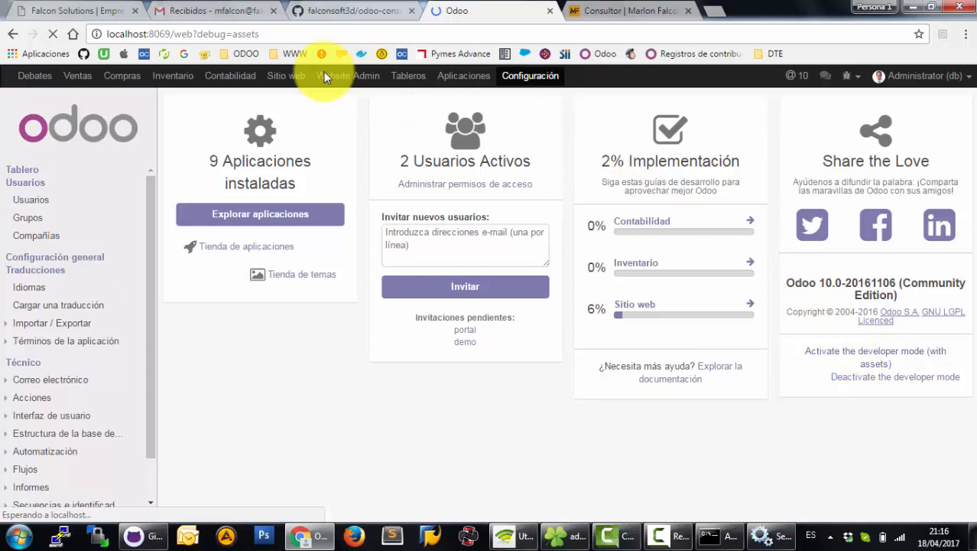
Search the Apps list for dog with 'Buscar Módulo para: dog'.
click(33, 75)
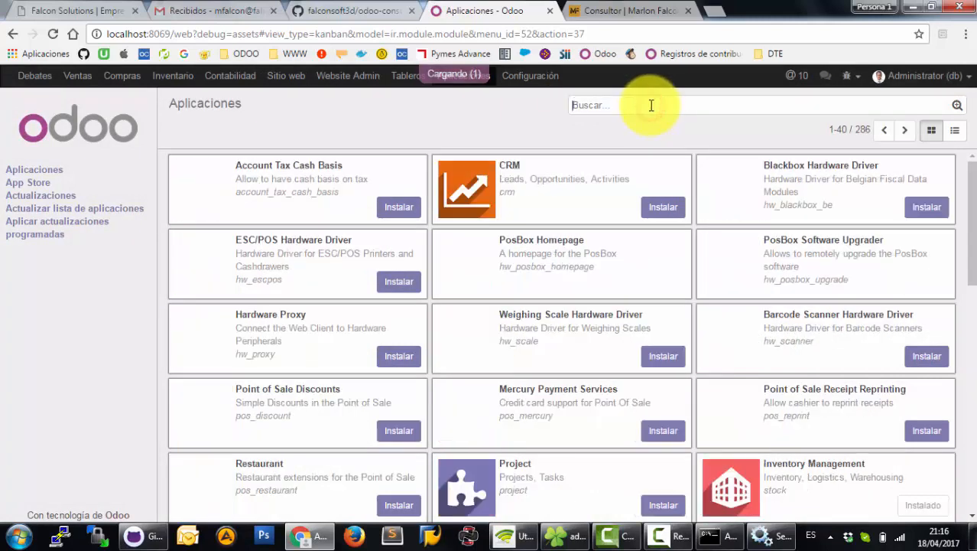
text(dog)
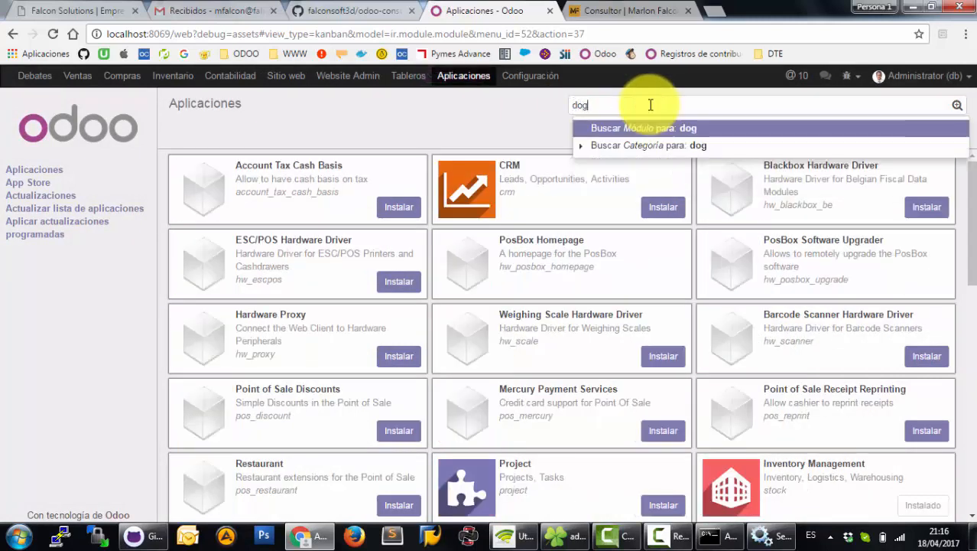
click(639, 129)
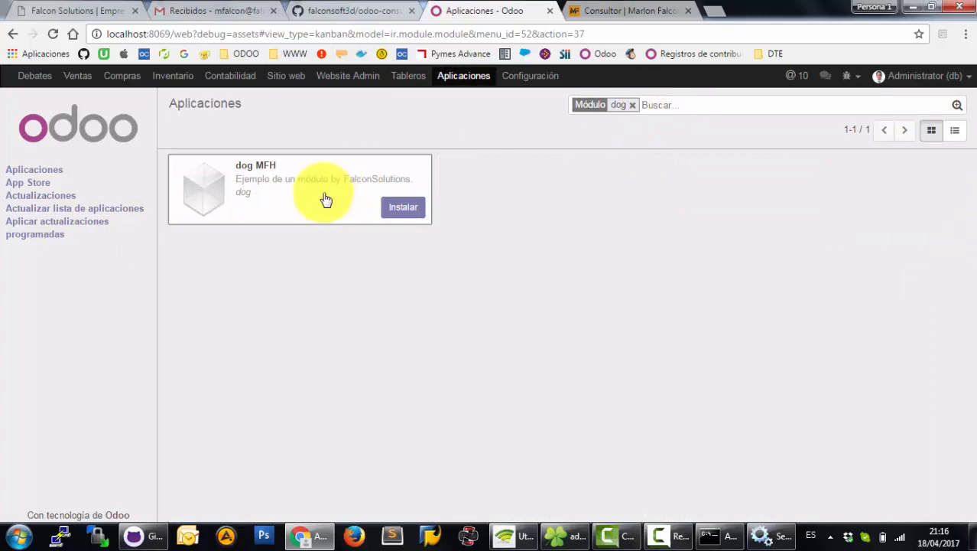
mouse_move(728, 535)
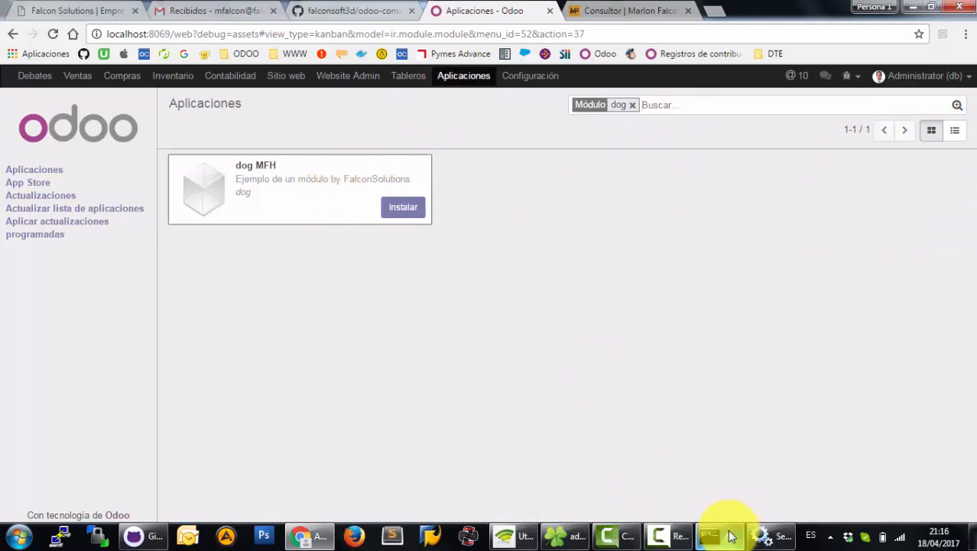
click(710, 536)
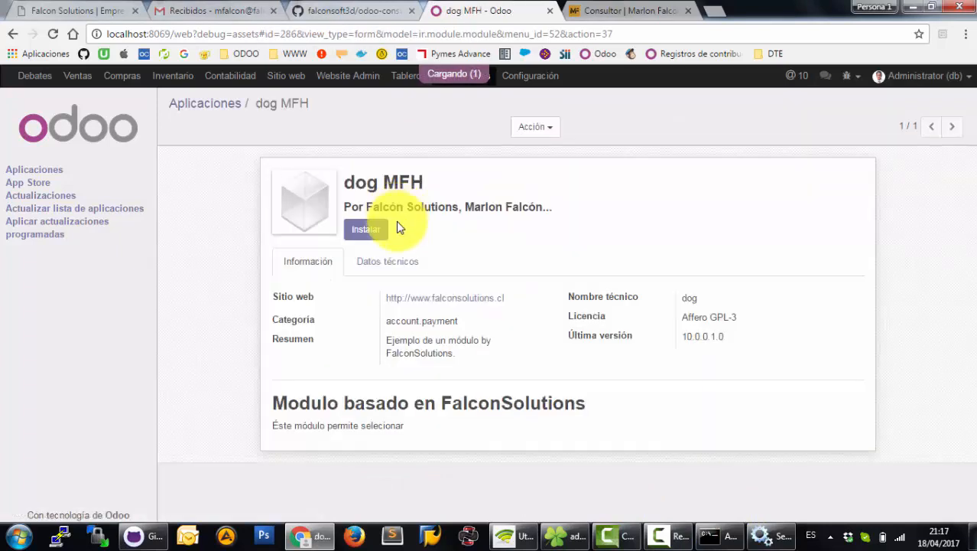
Install the dog MFH module with Instalar and wait for Odoo to reload.
click(365, 229)
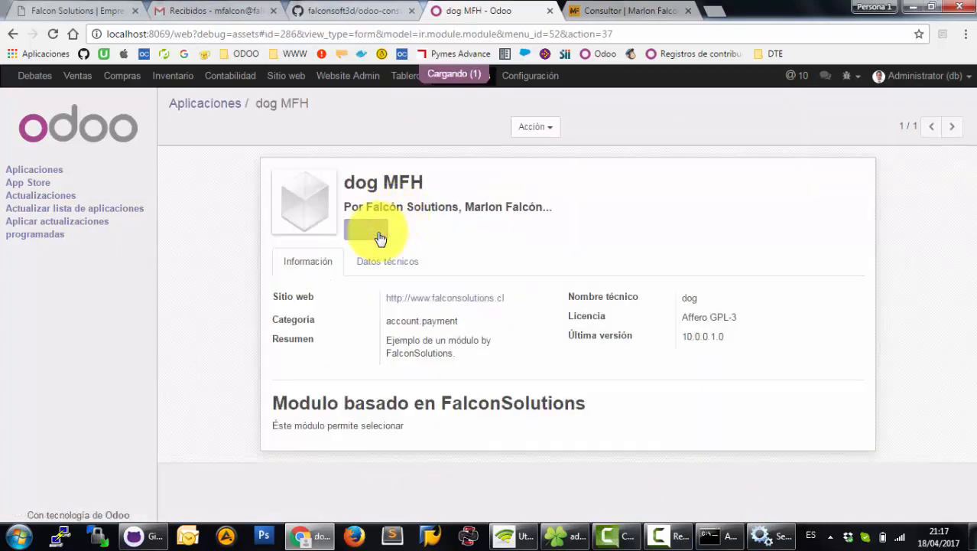
mouse_move(379, 237)
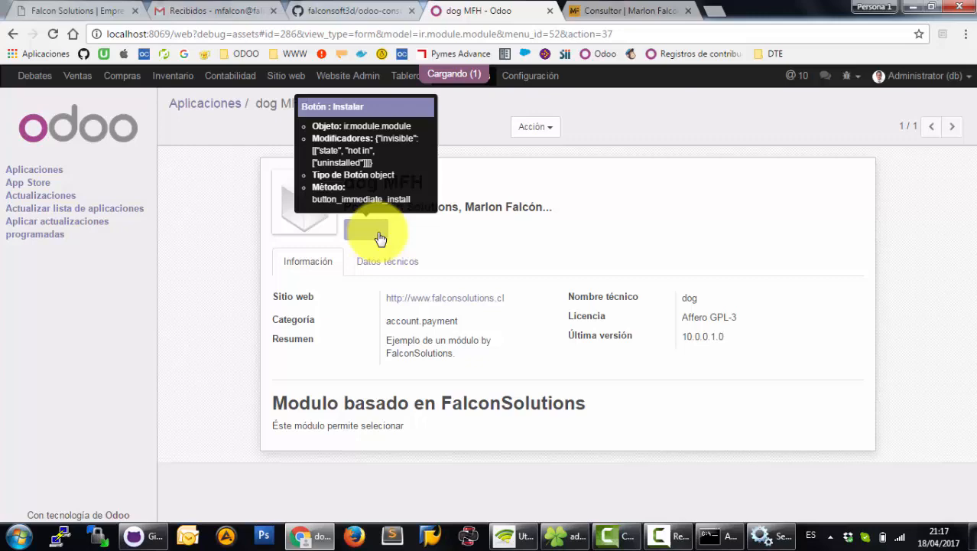
click(379, 236)
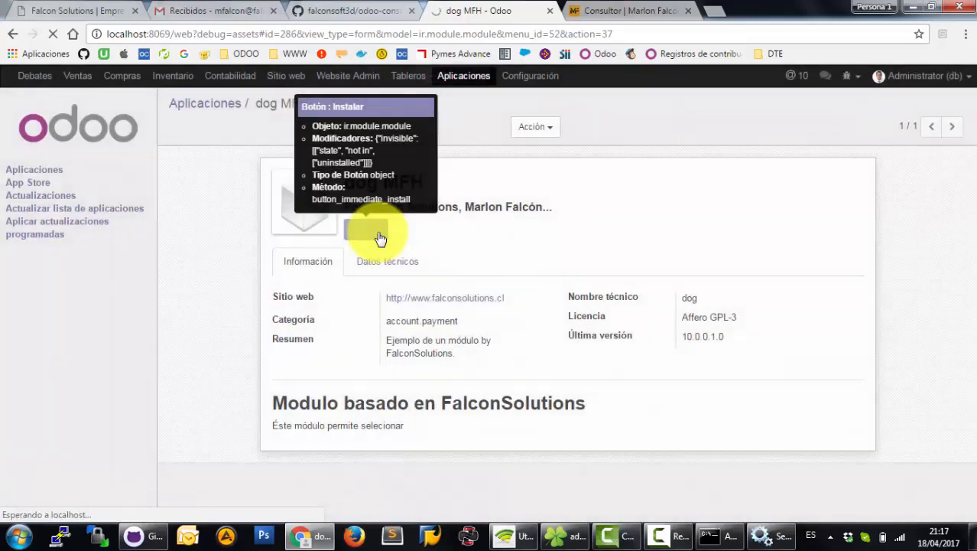
click(355, 230)
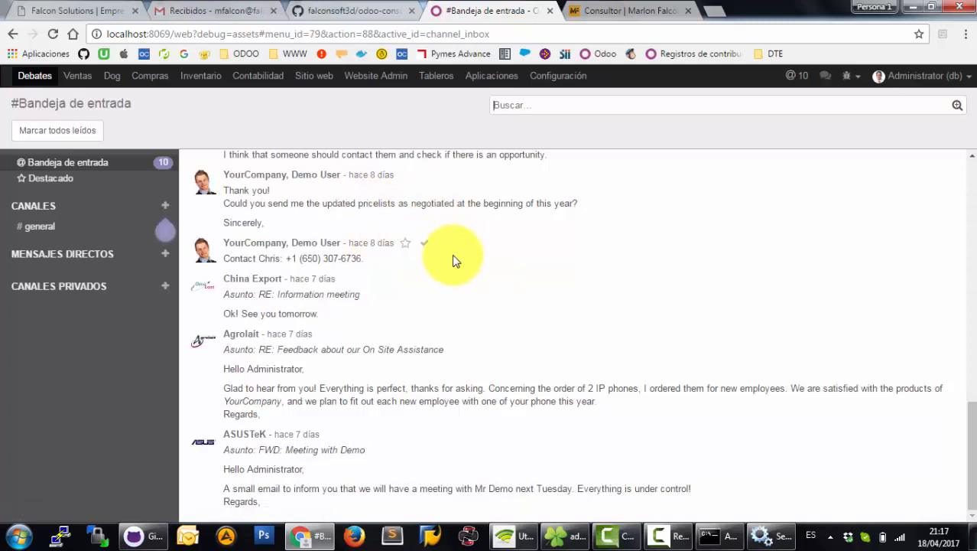
mouse_move(125, 88)
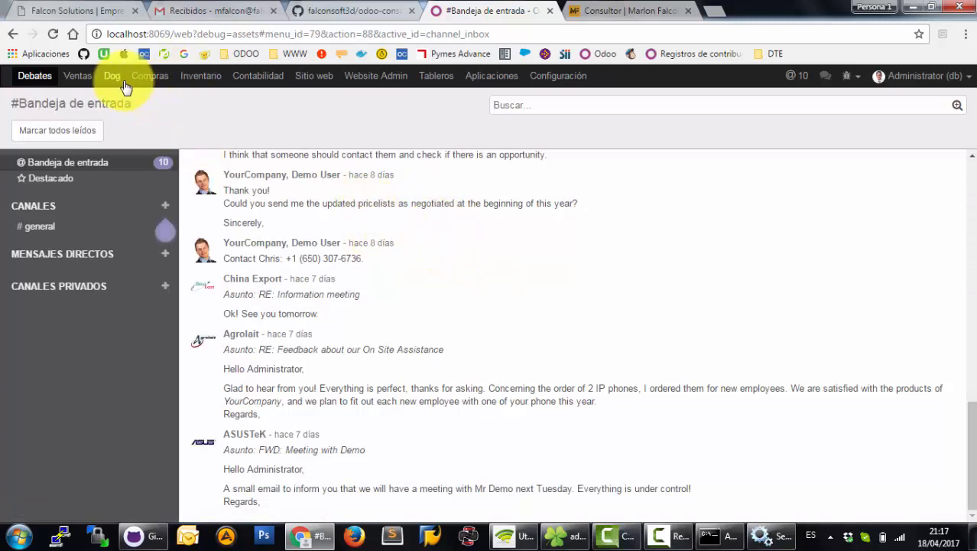
Create and save a dog record named Dog 1 with Color Yellow.
click(112, 77)
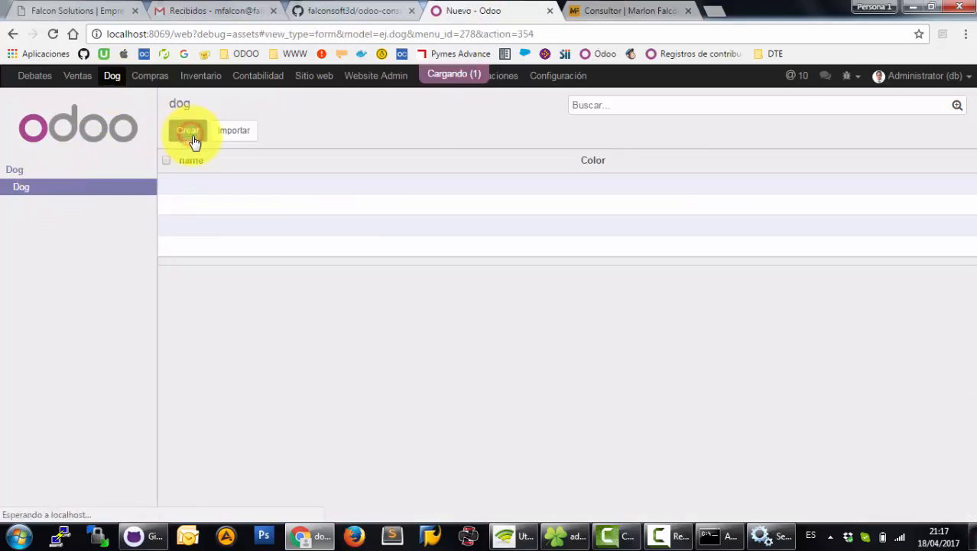
click(188, 130)
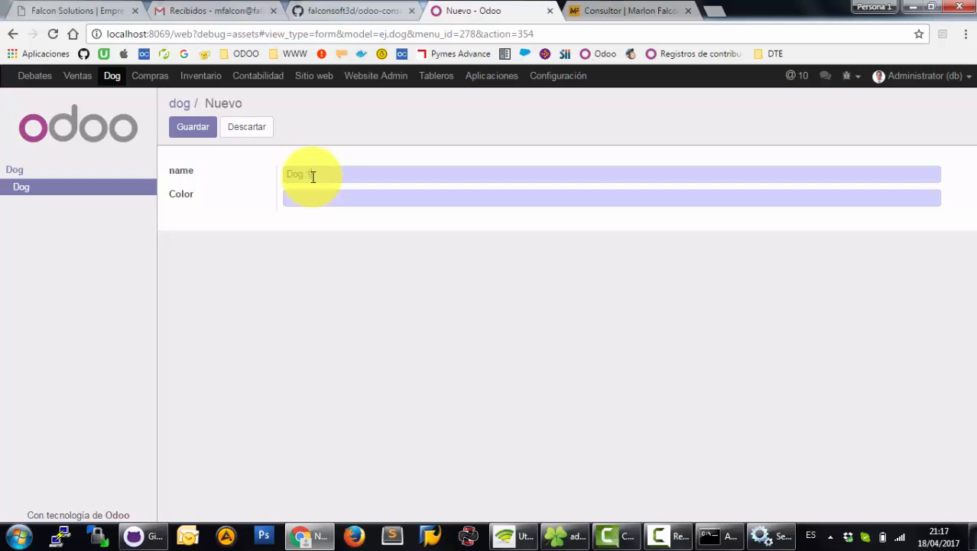
click(312, 197)
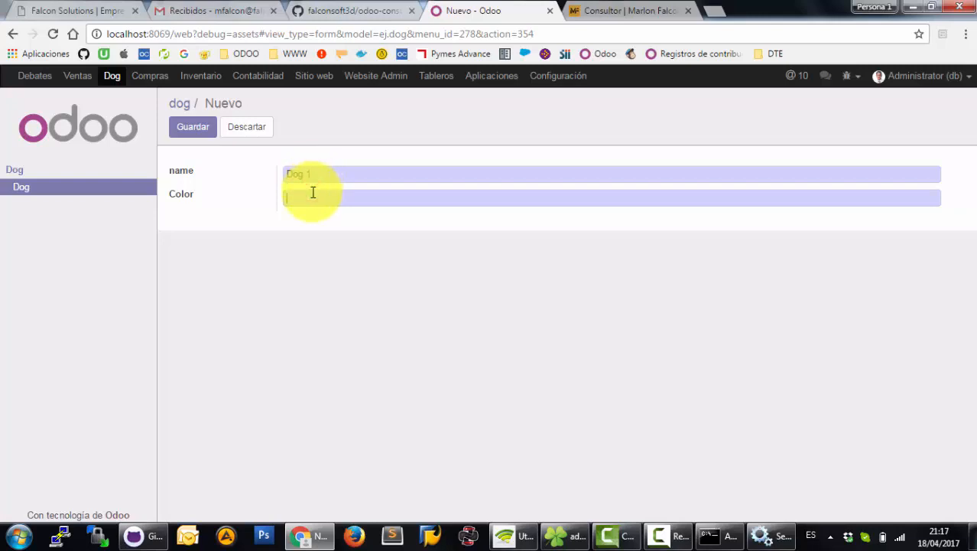
text(Bla)
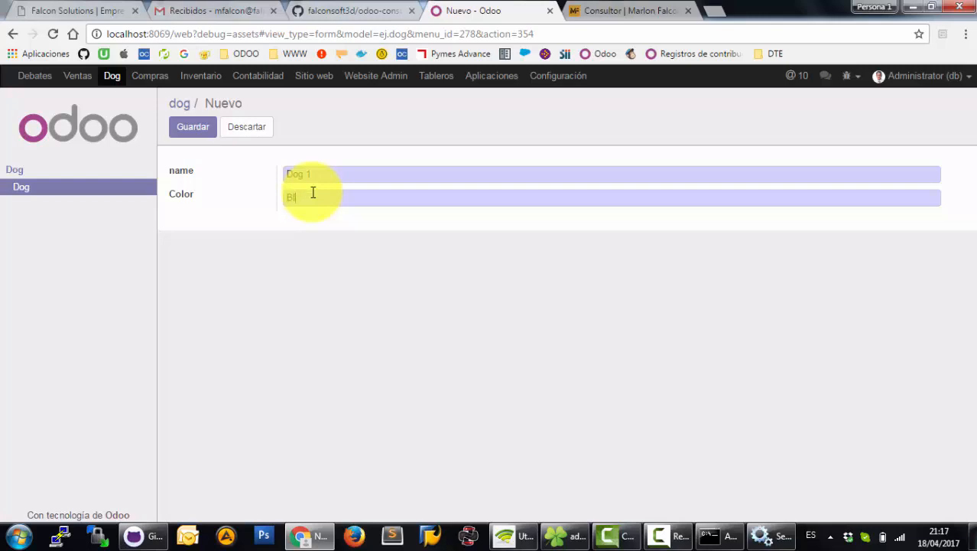
text(Yellow)
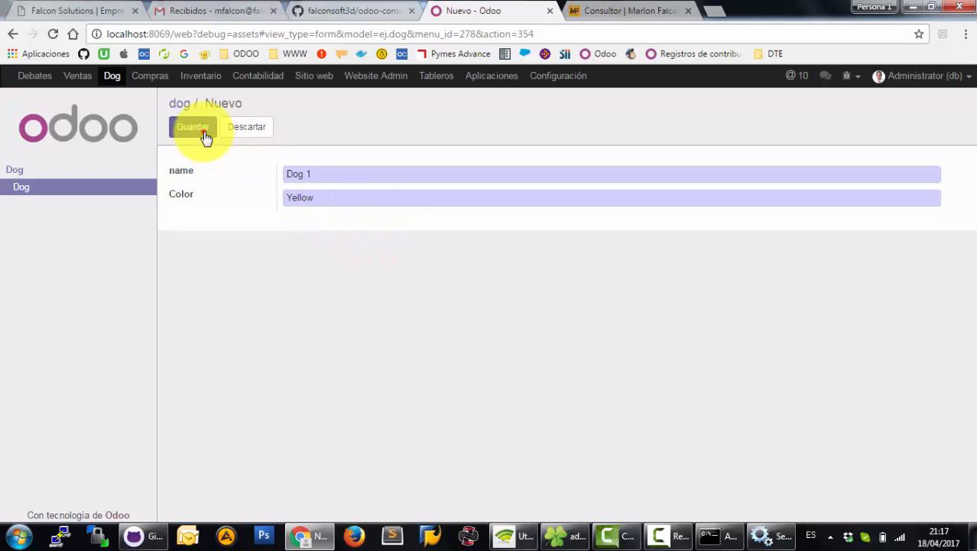
click(192, 127)
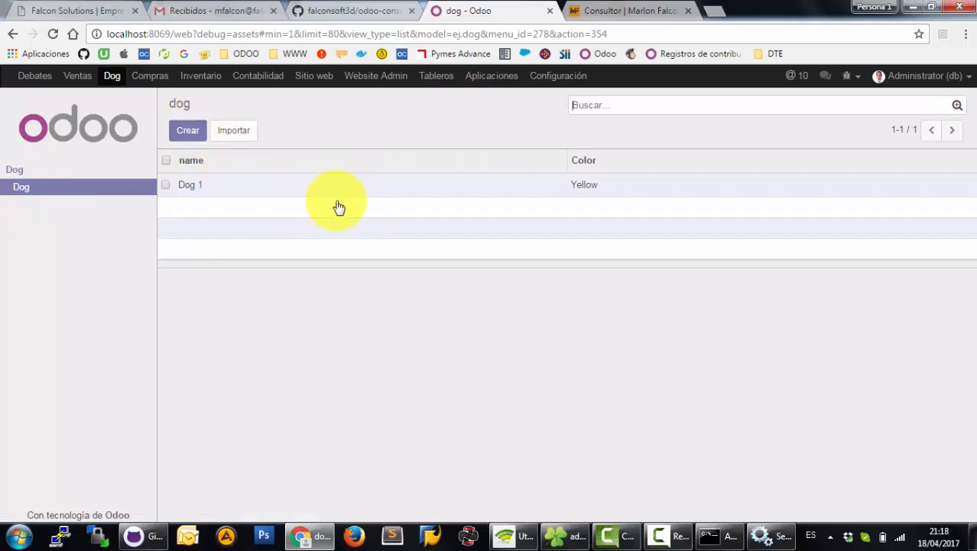
mouse_move(680, 492)
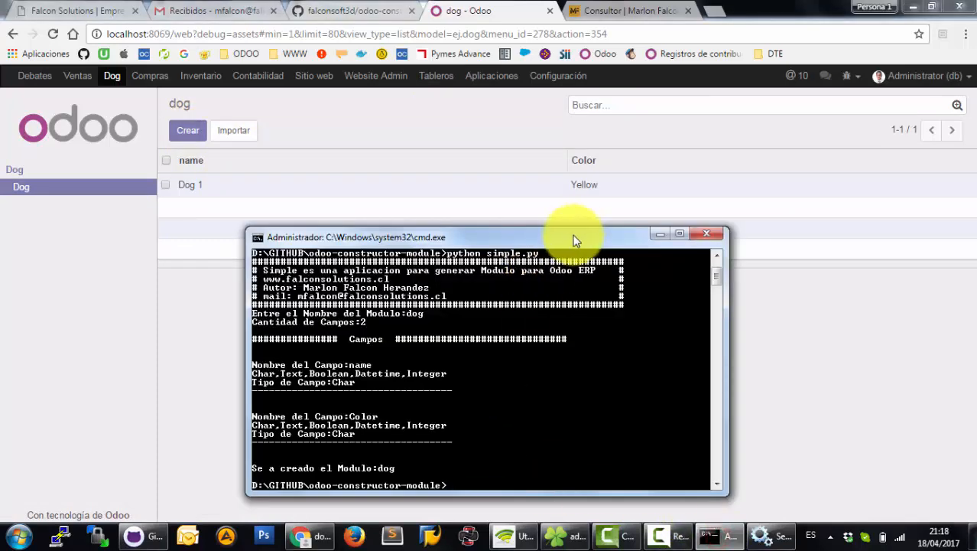
Move the command prompt aside and return to the GitHub repository page.
drag(573, 237, 450, 165)
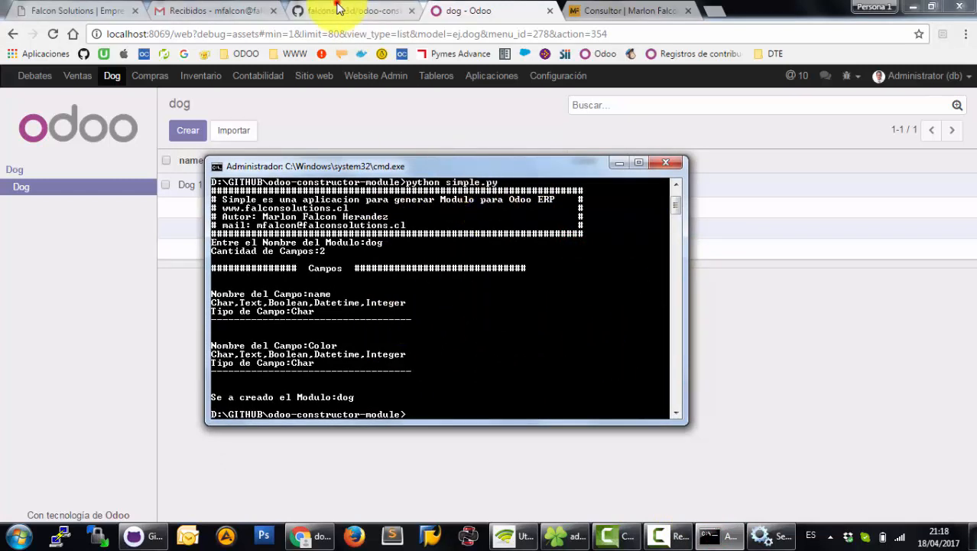
click(339, 11)
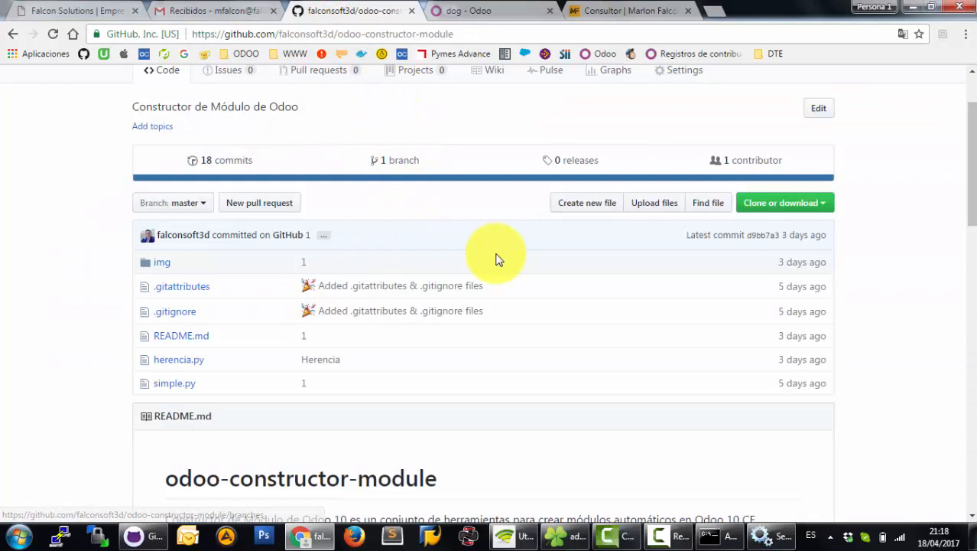
mouse_move(973, 174)
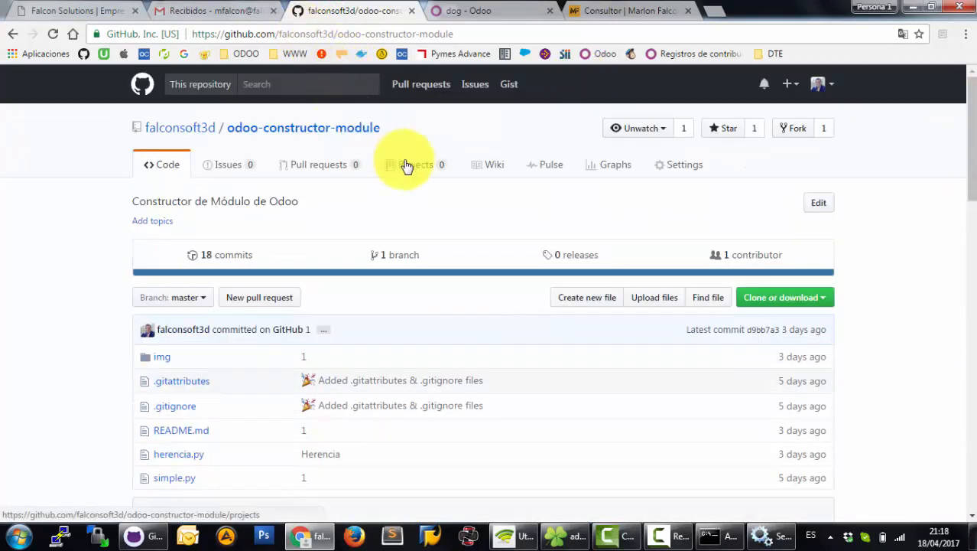
mouse_move(659, 263)
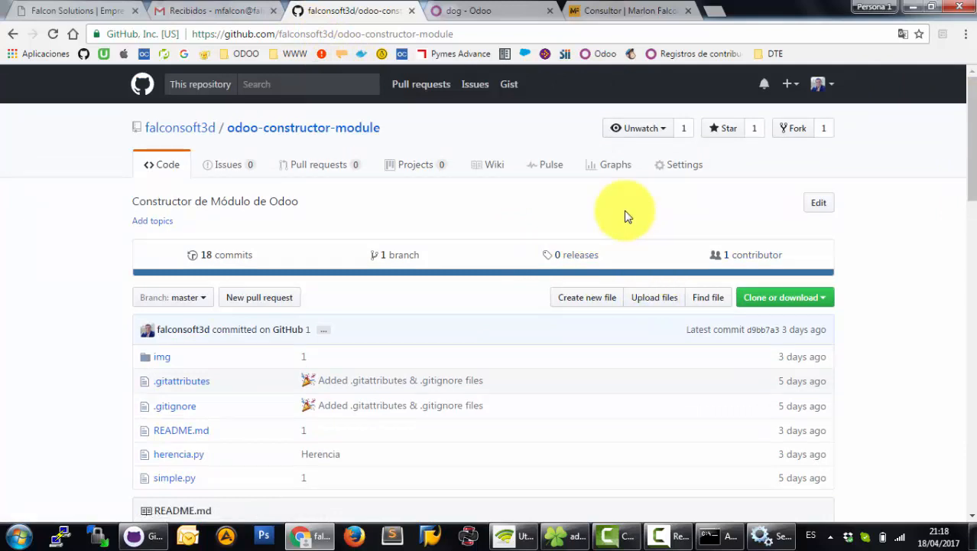
mouse_move(658, 208)
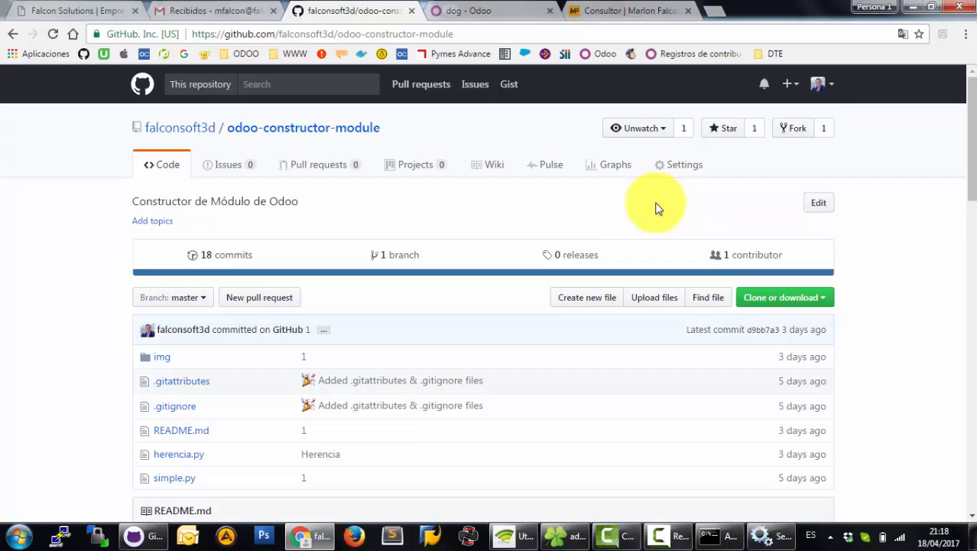
scroll(down, 3)
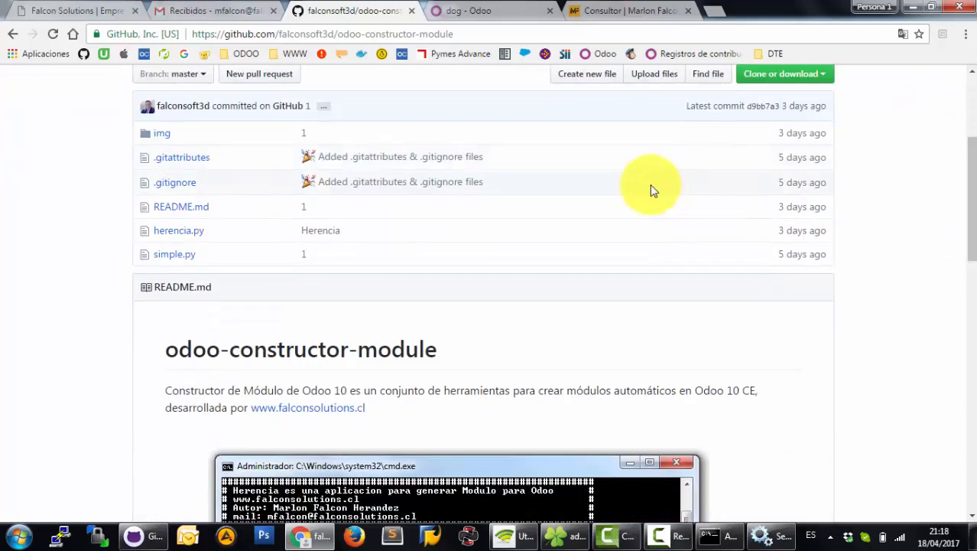
mouse_move(186, 229)
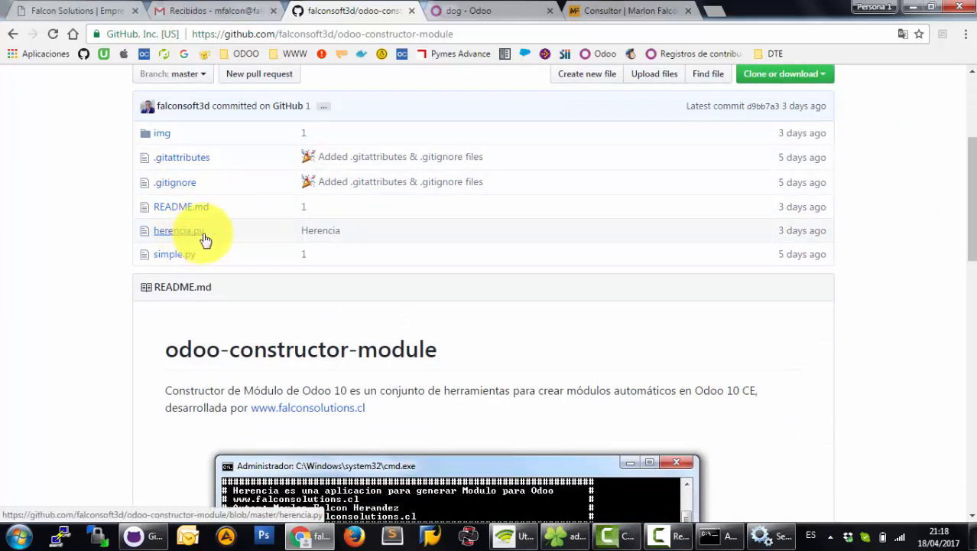
mouse_move(211, 237)
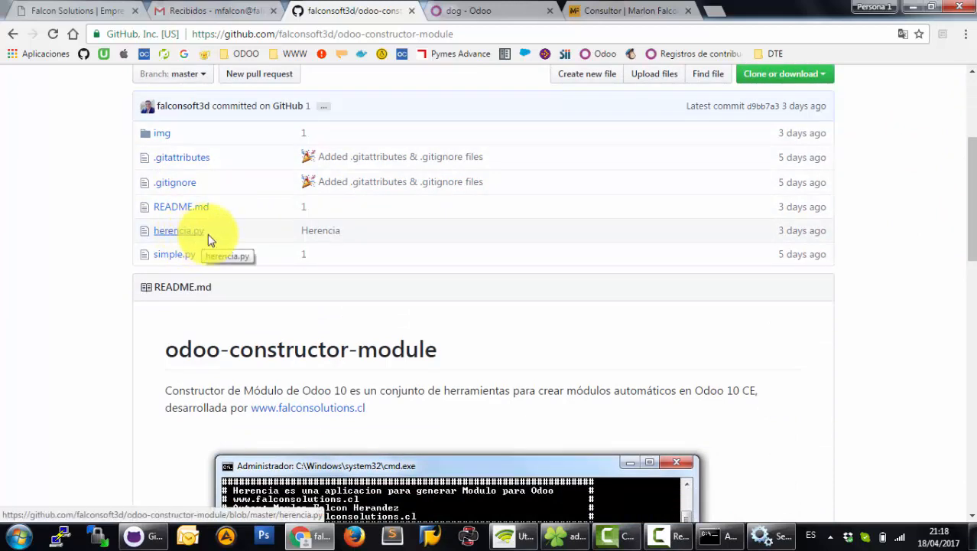